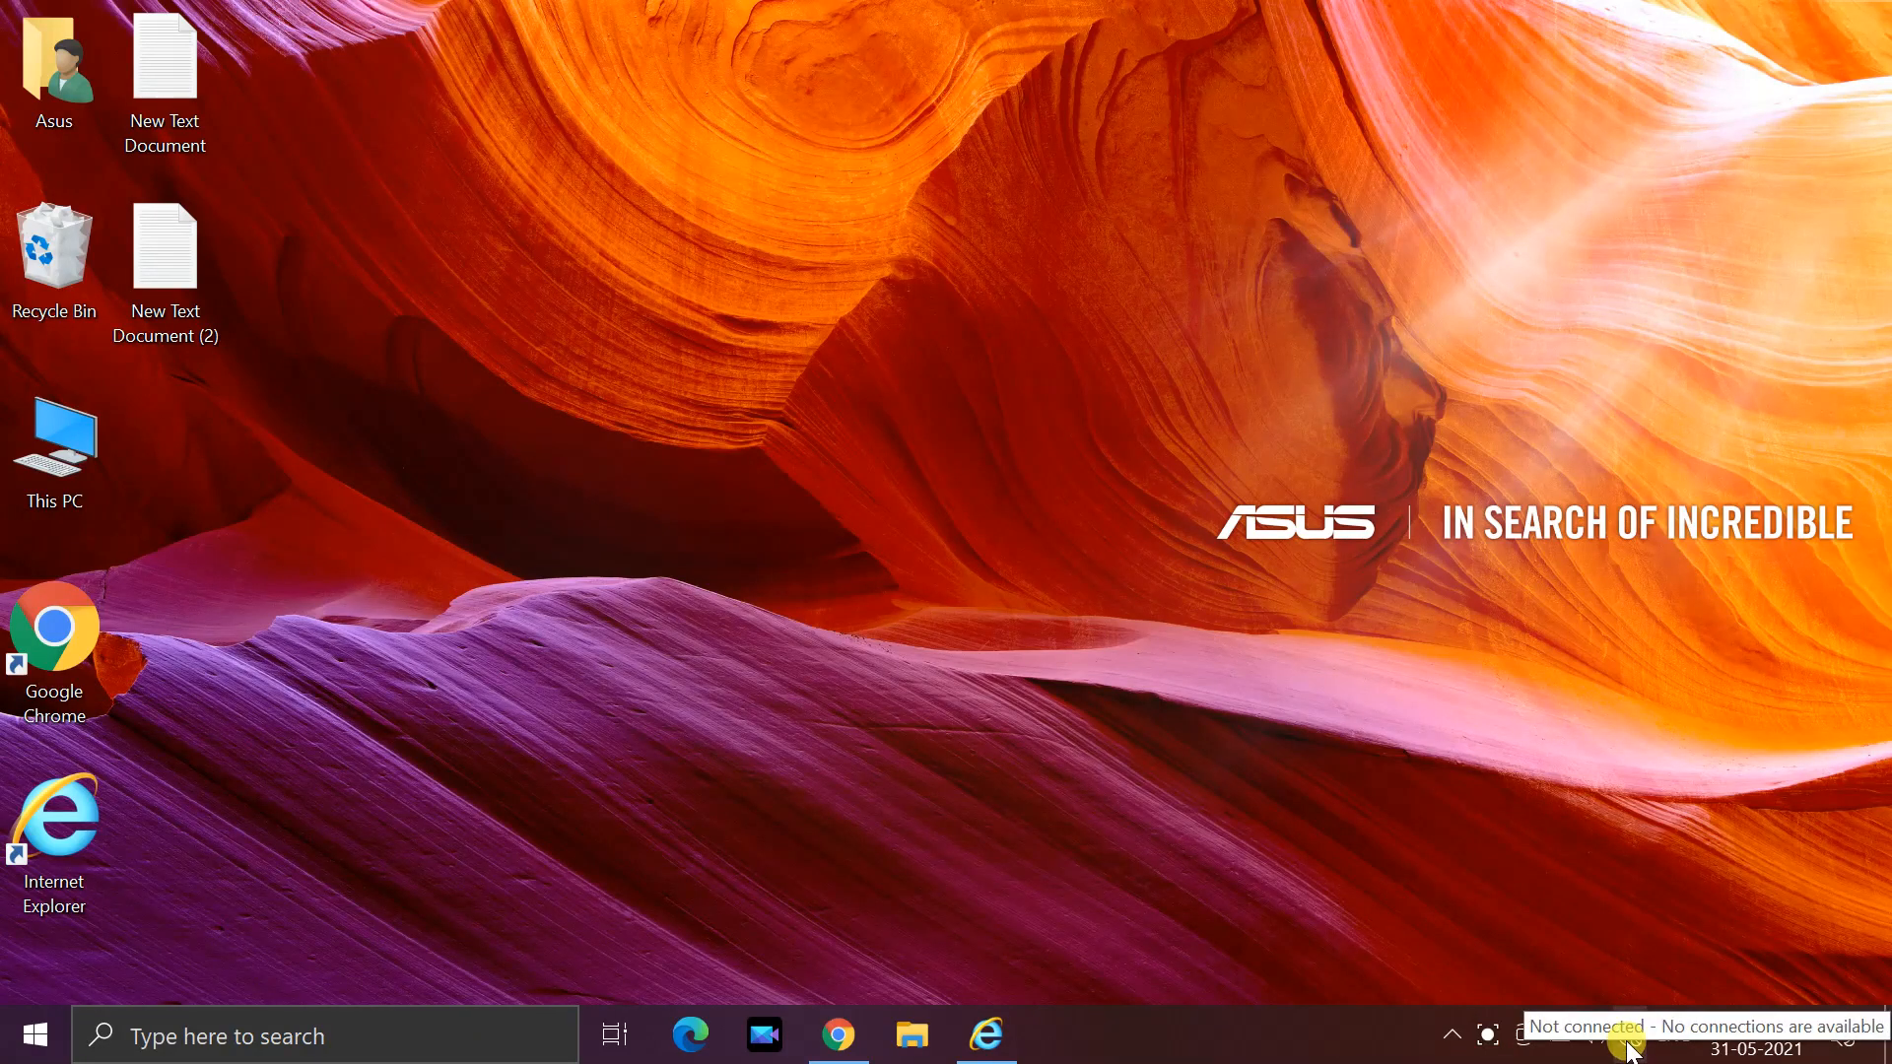
- Open the taskbar network flyout listing My VPN and Airplane mode
left_click(1601, 1035)
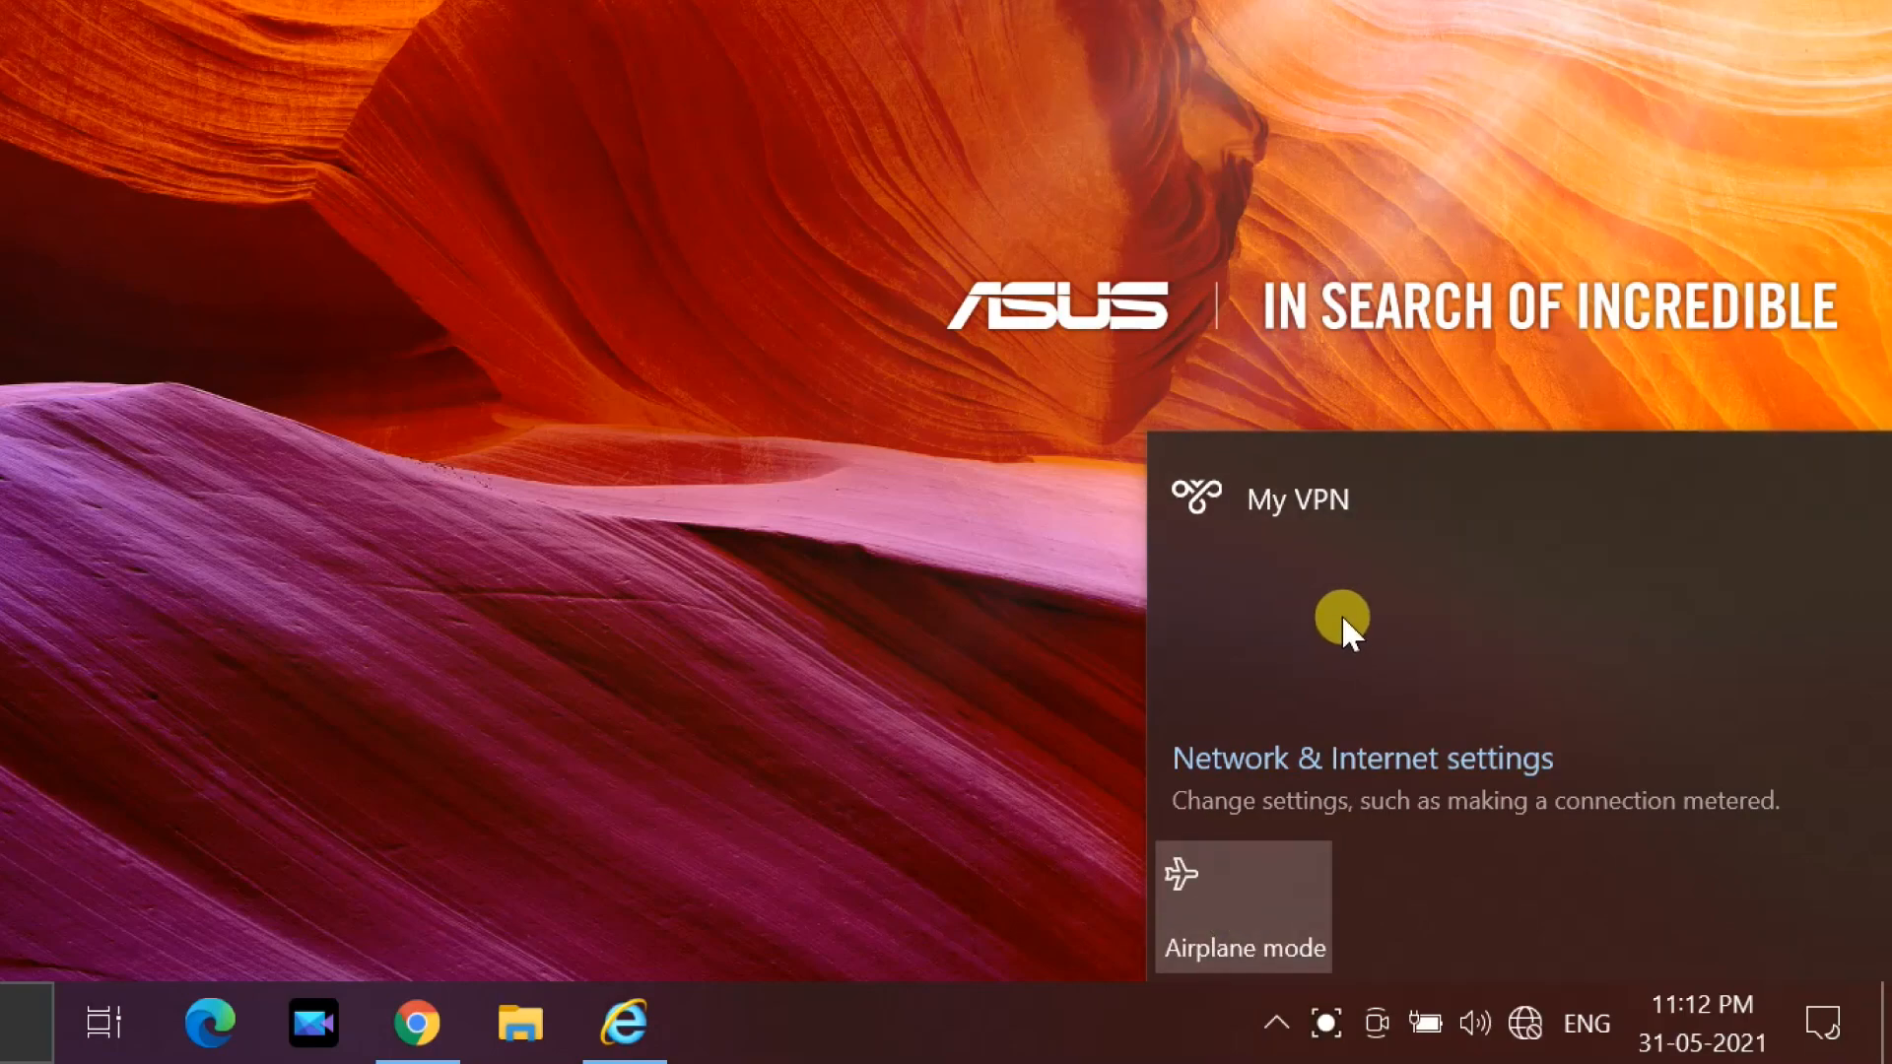
mouse_move(1413, 690)
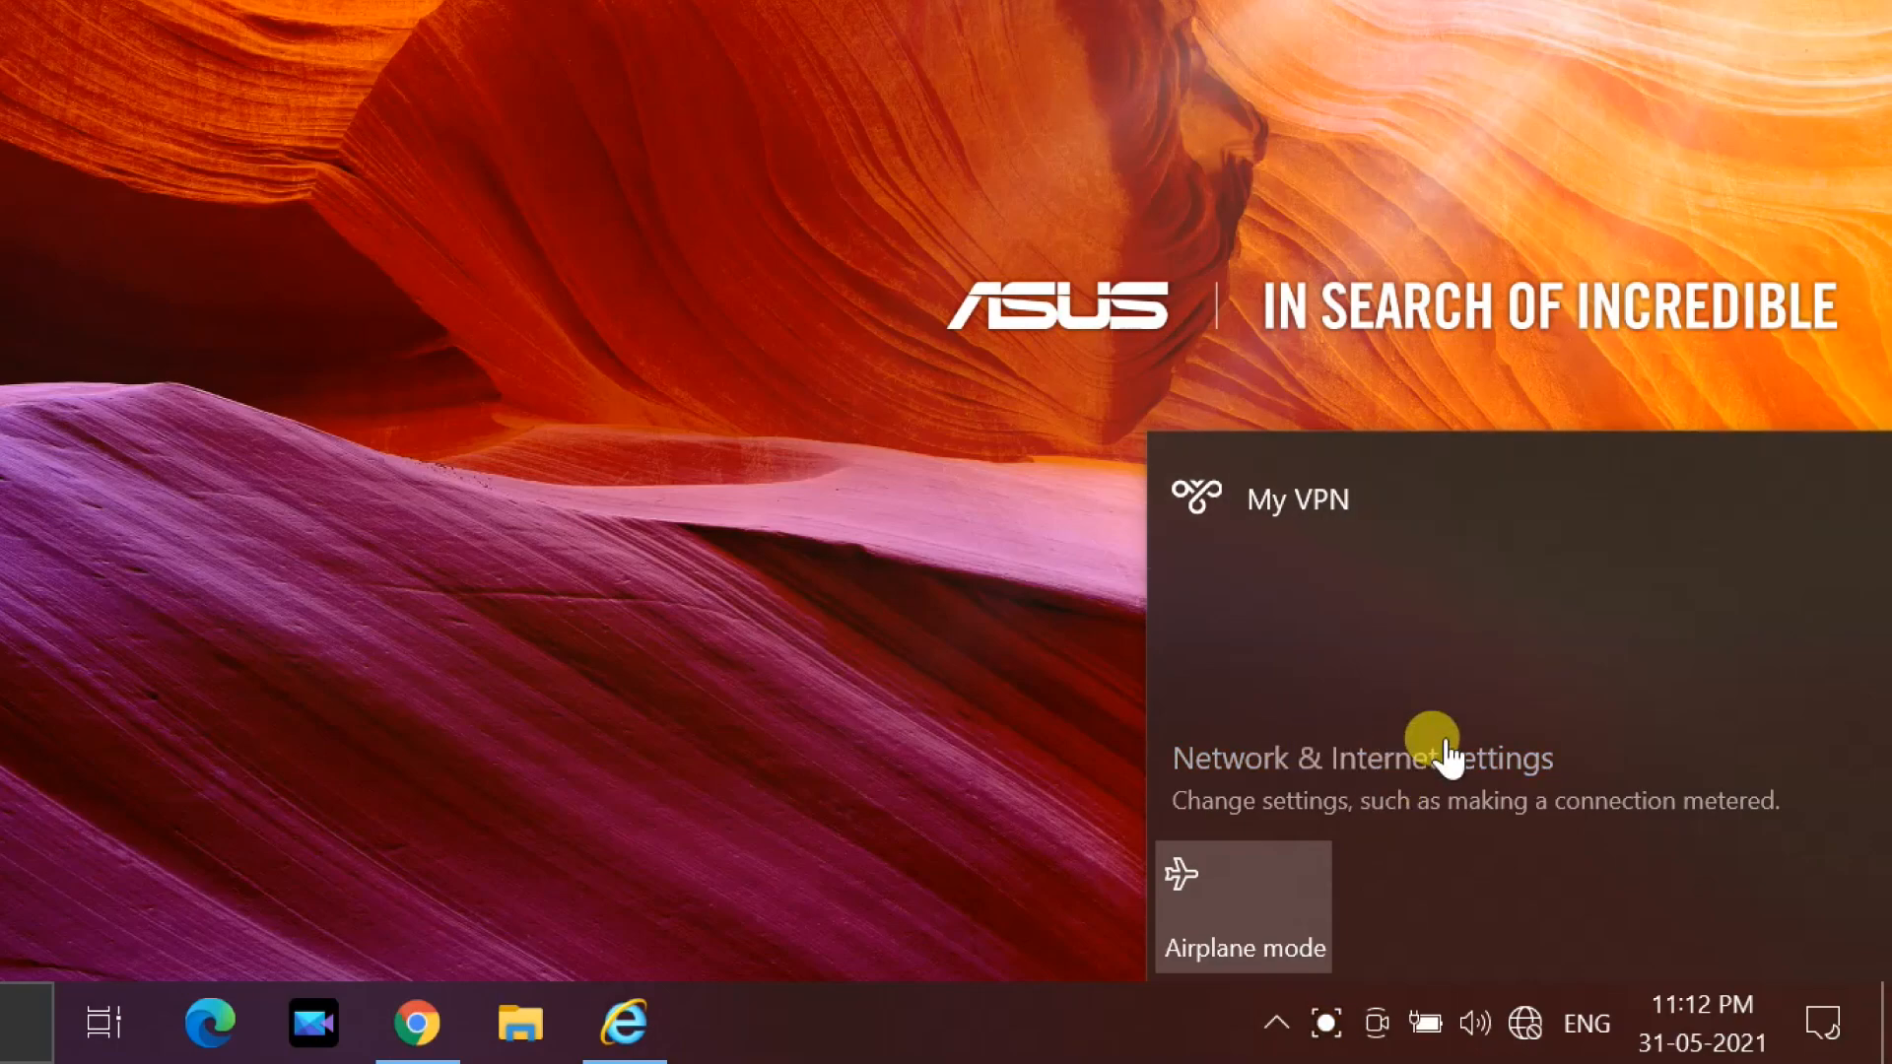
- Go from the flyout to Network & Internet Status, then to Change adapter options
left_click(1340, 758)
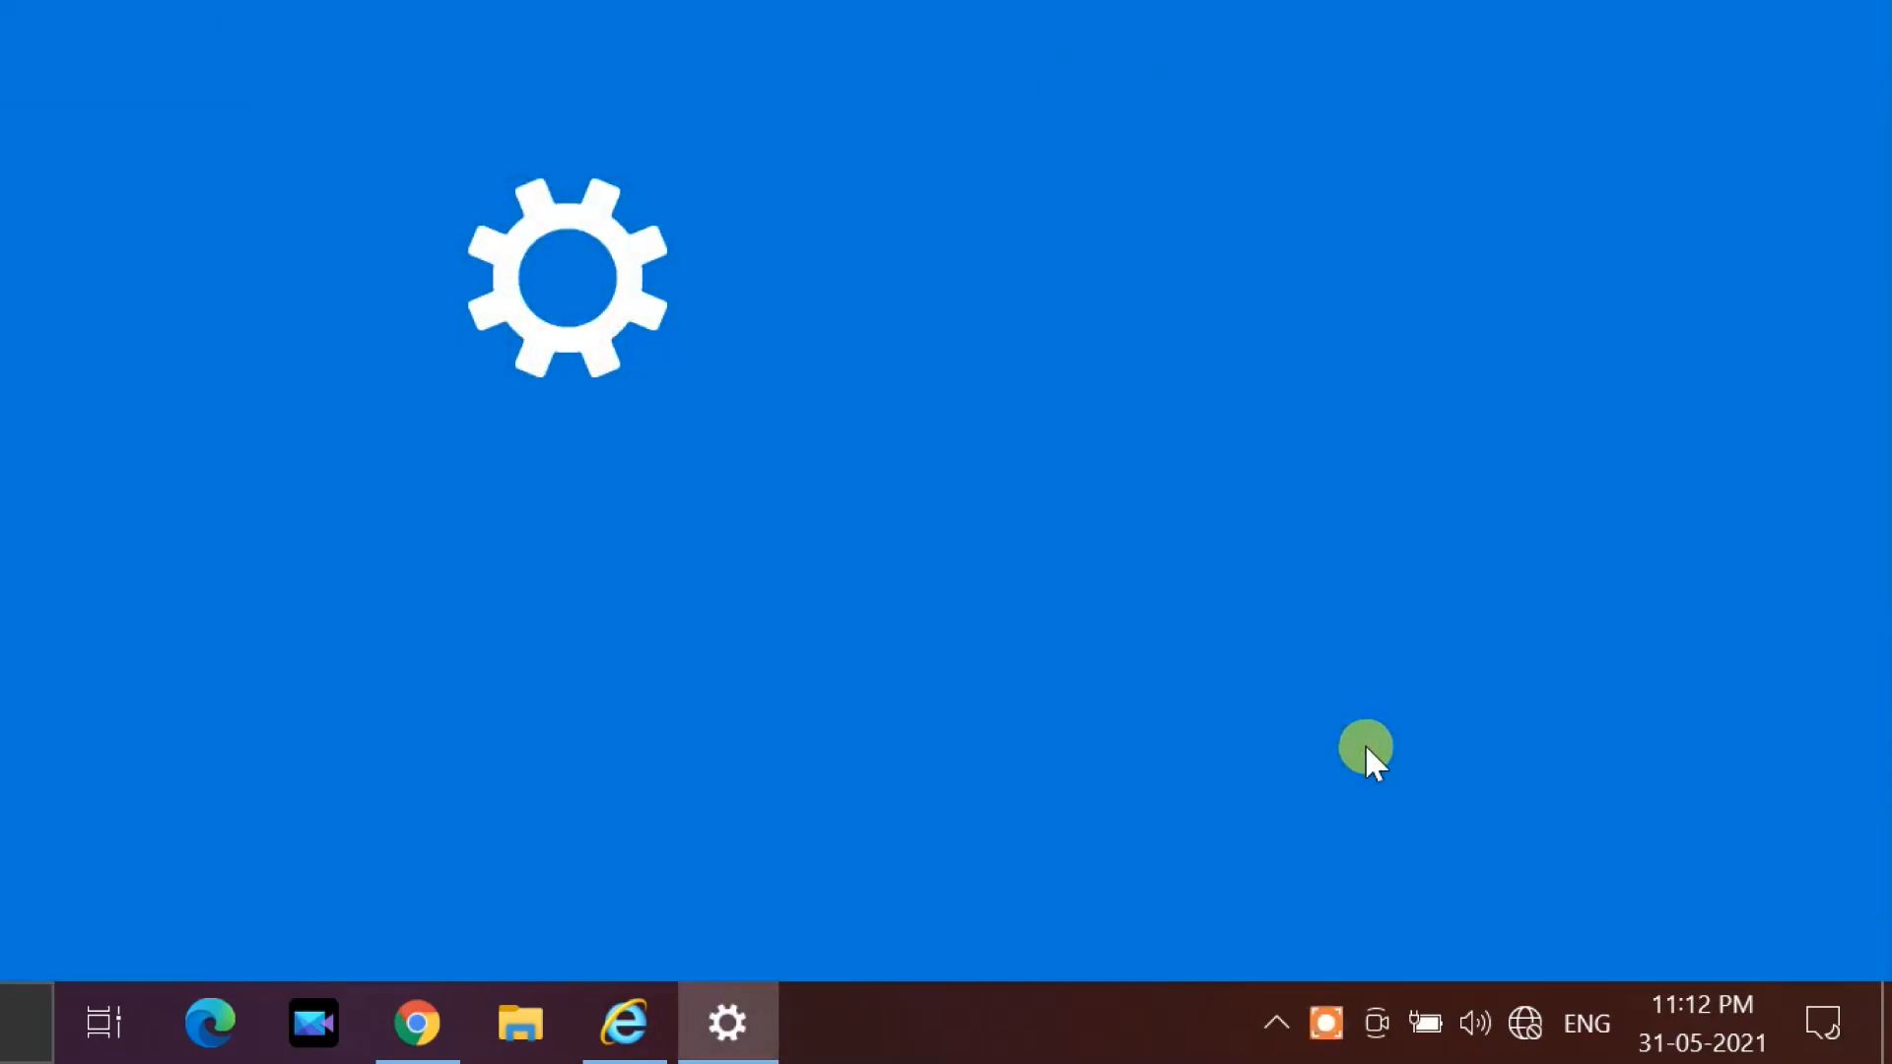
left_click(726, 1022)
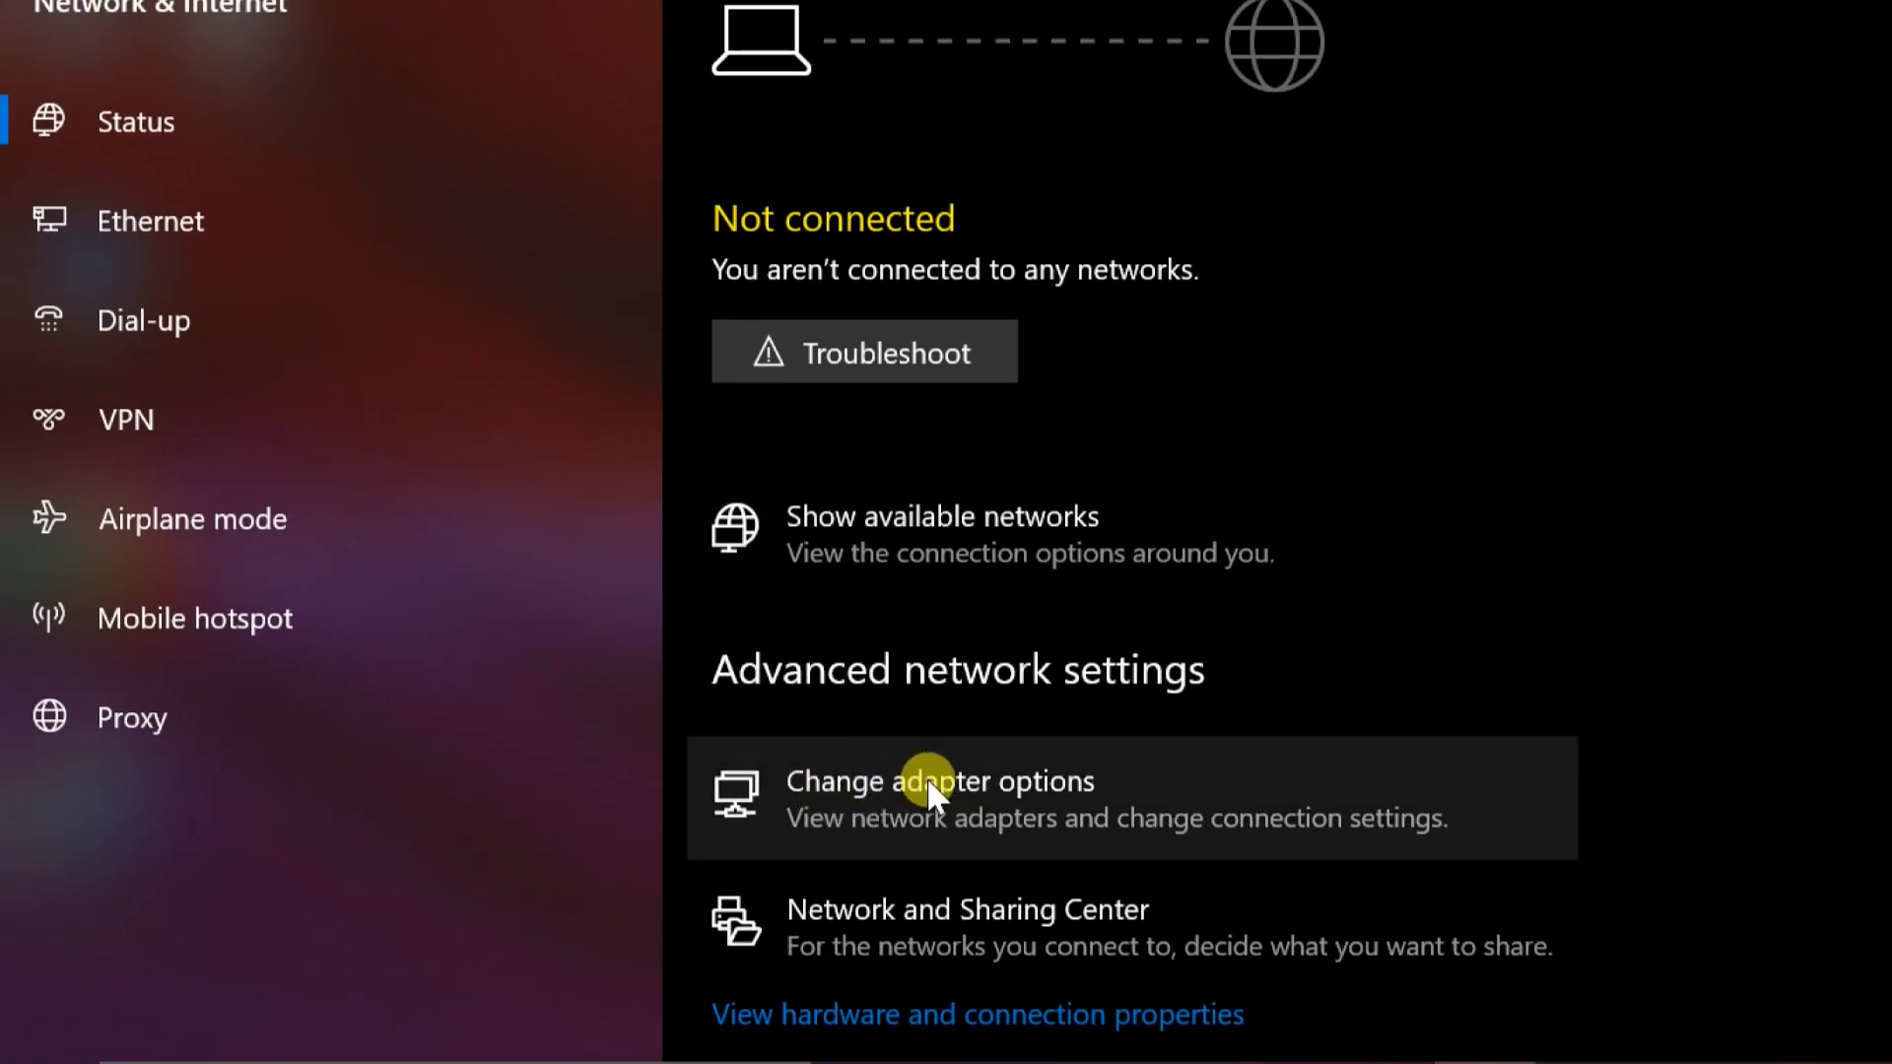
mouse_move(855, 793)
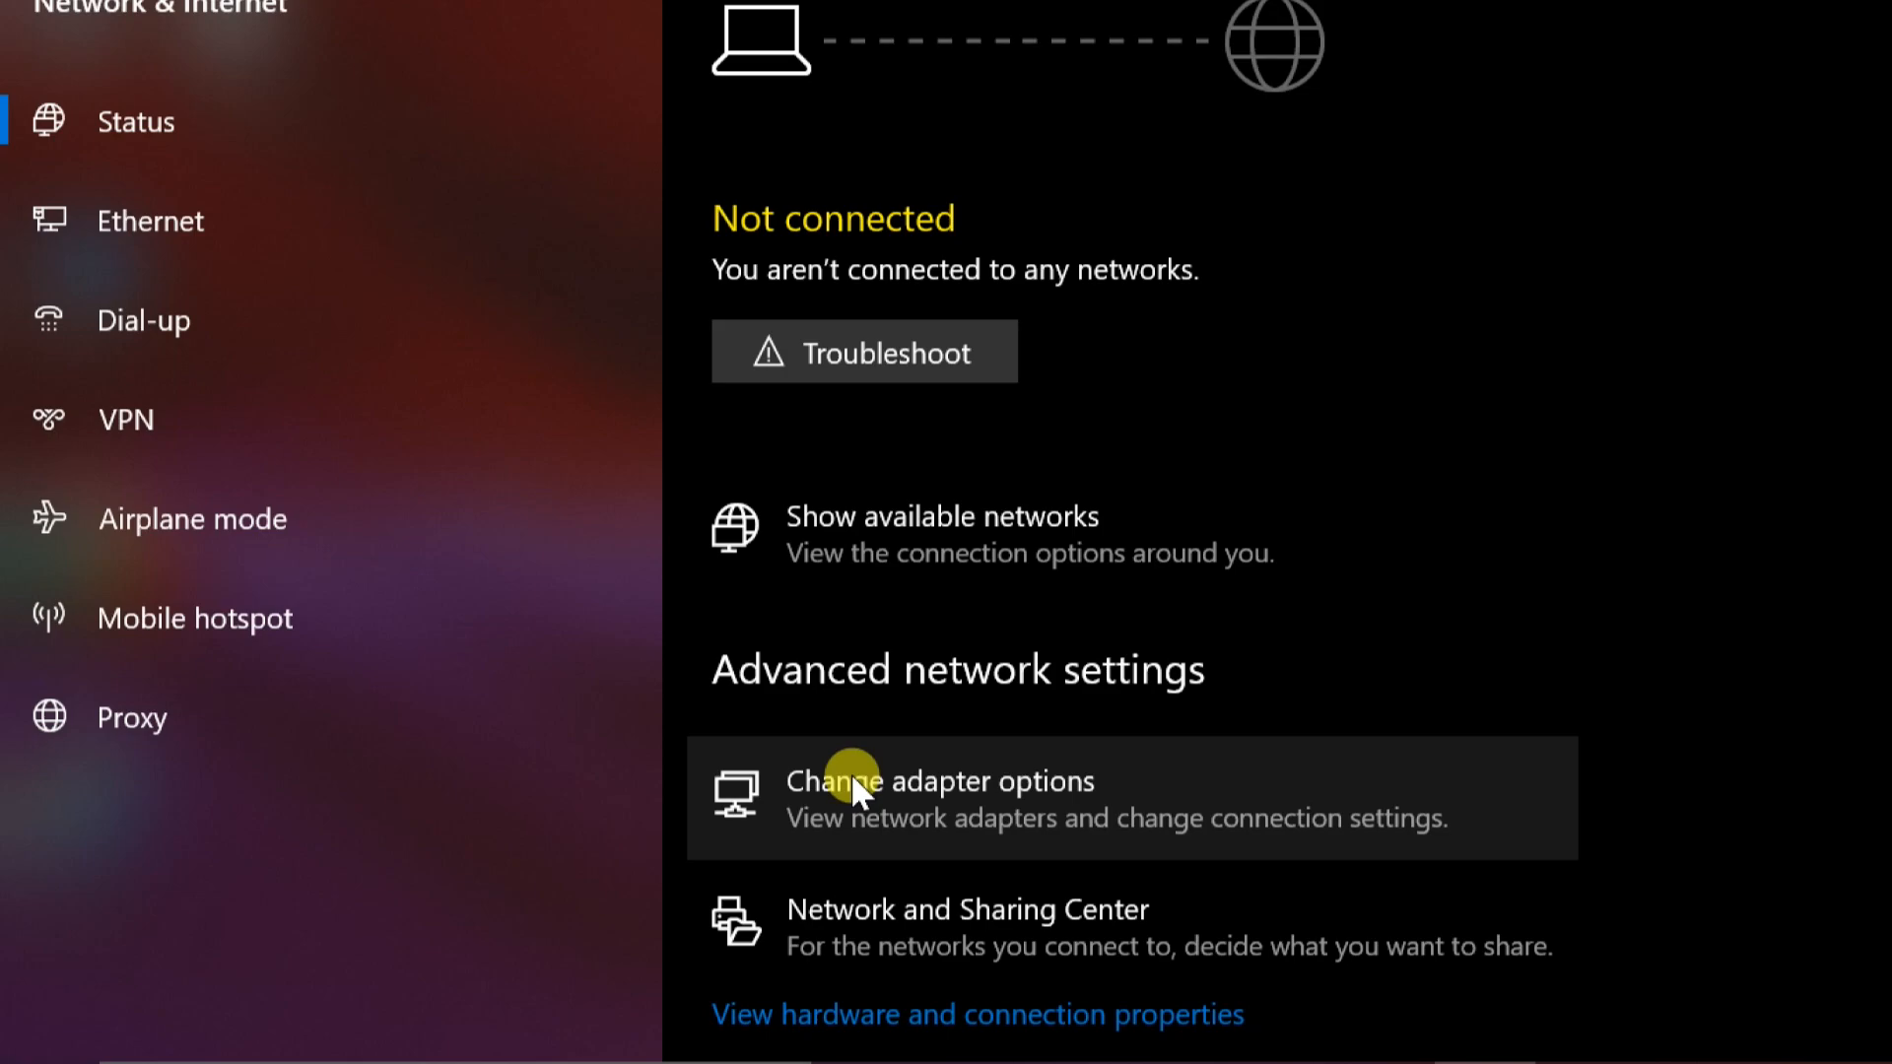
left_click(882, 780)
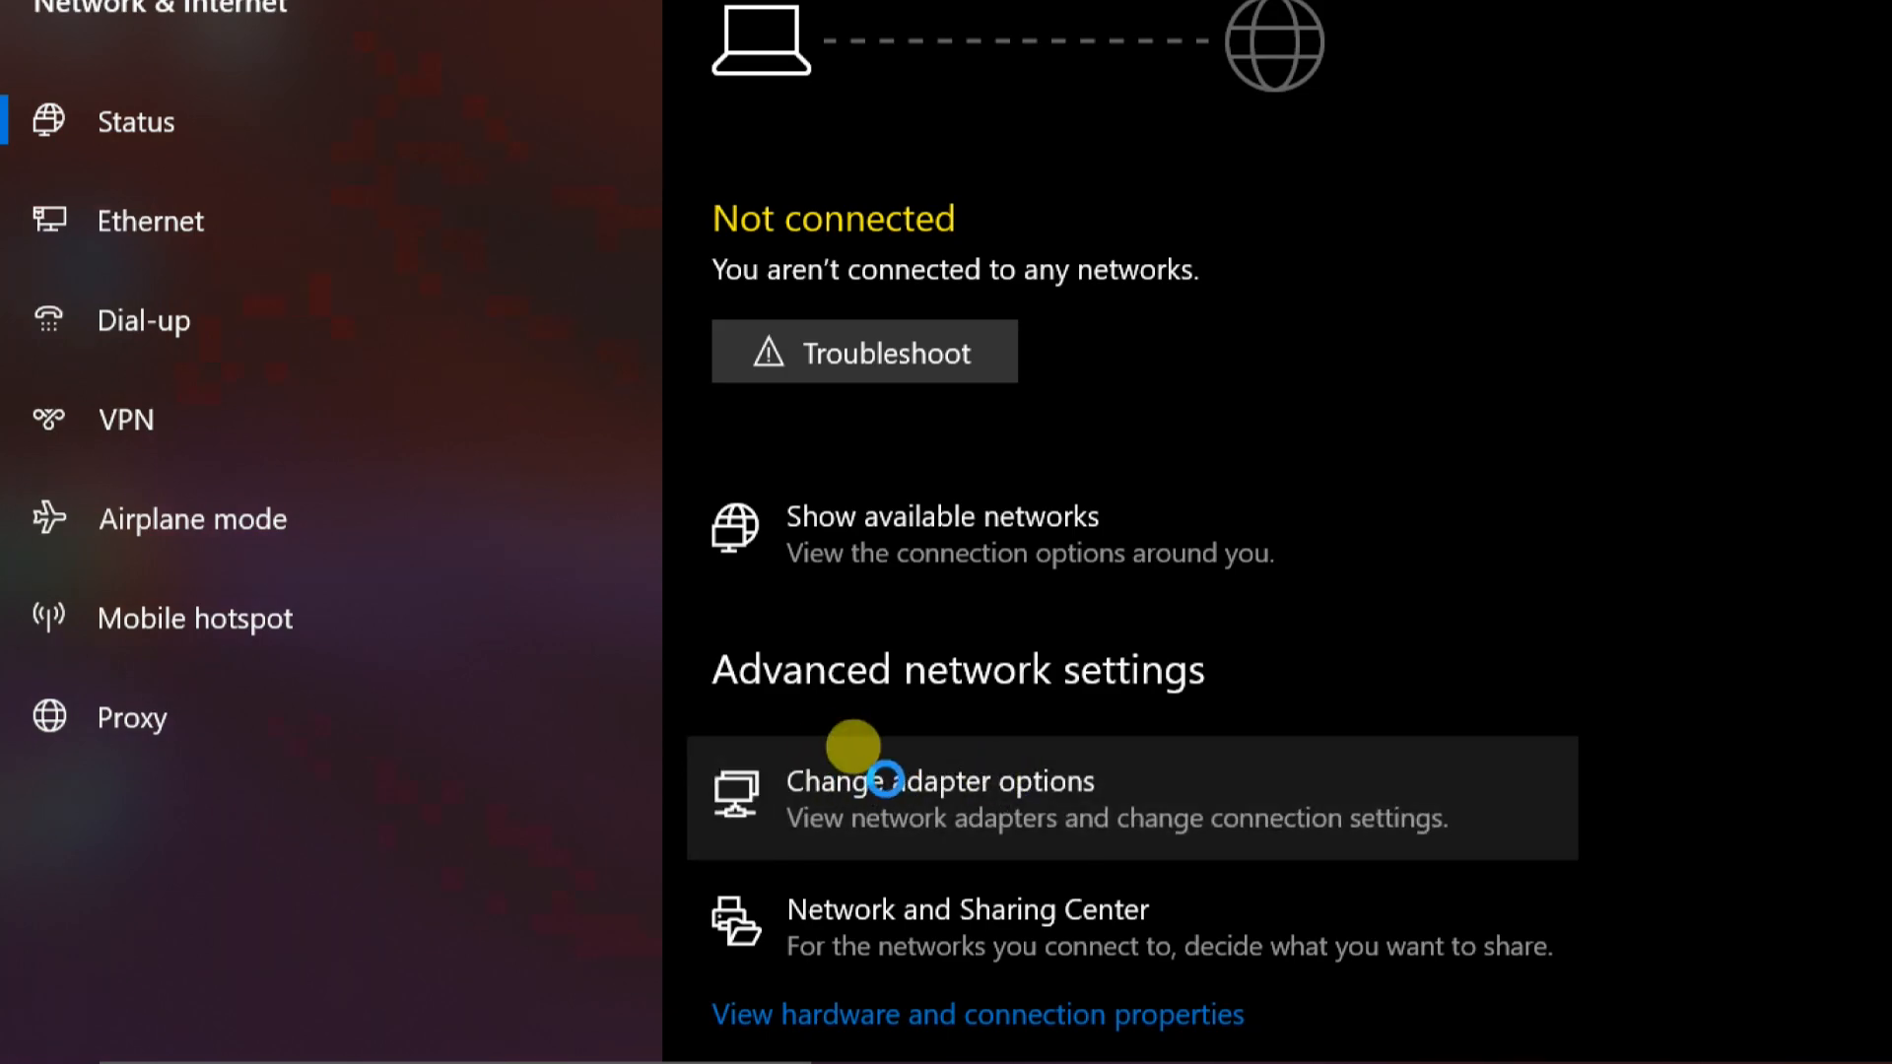
- Turn the Wi-Fi 2 adapter off from its context menu, then back on
left_click(939, 781)
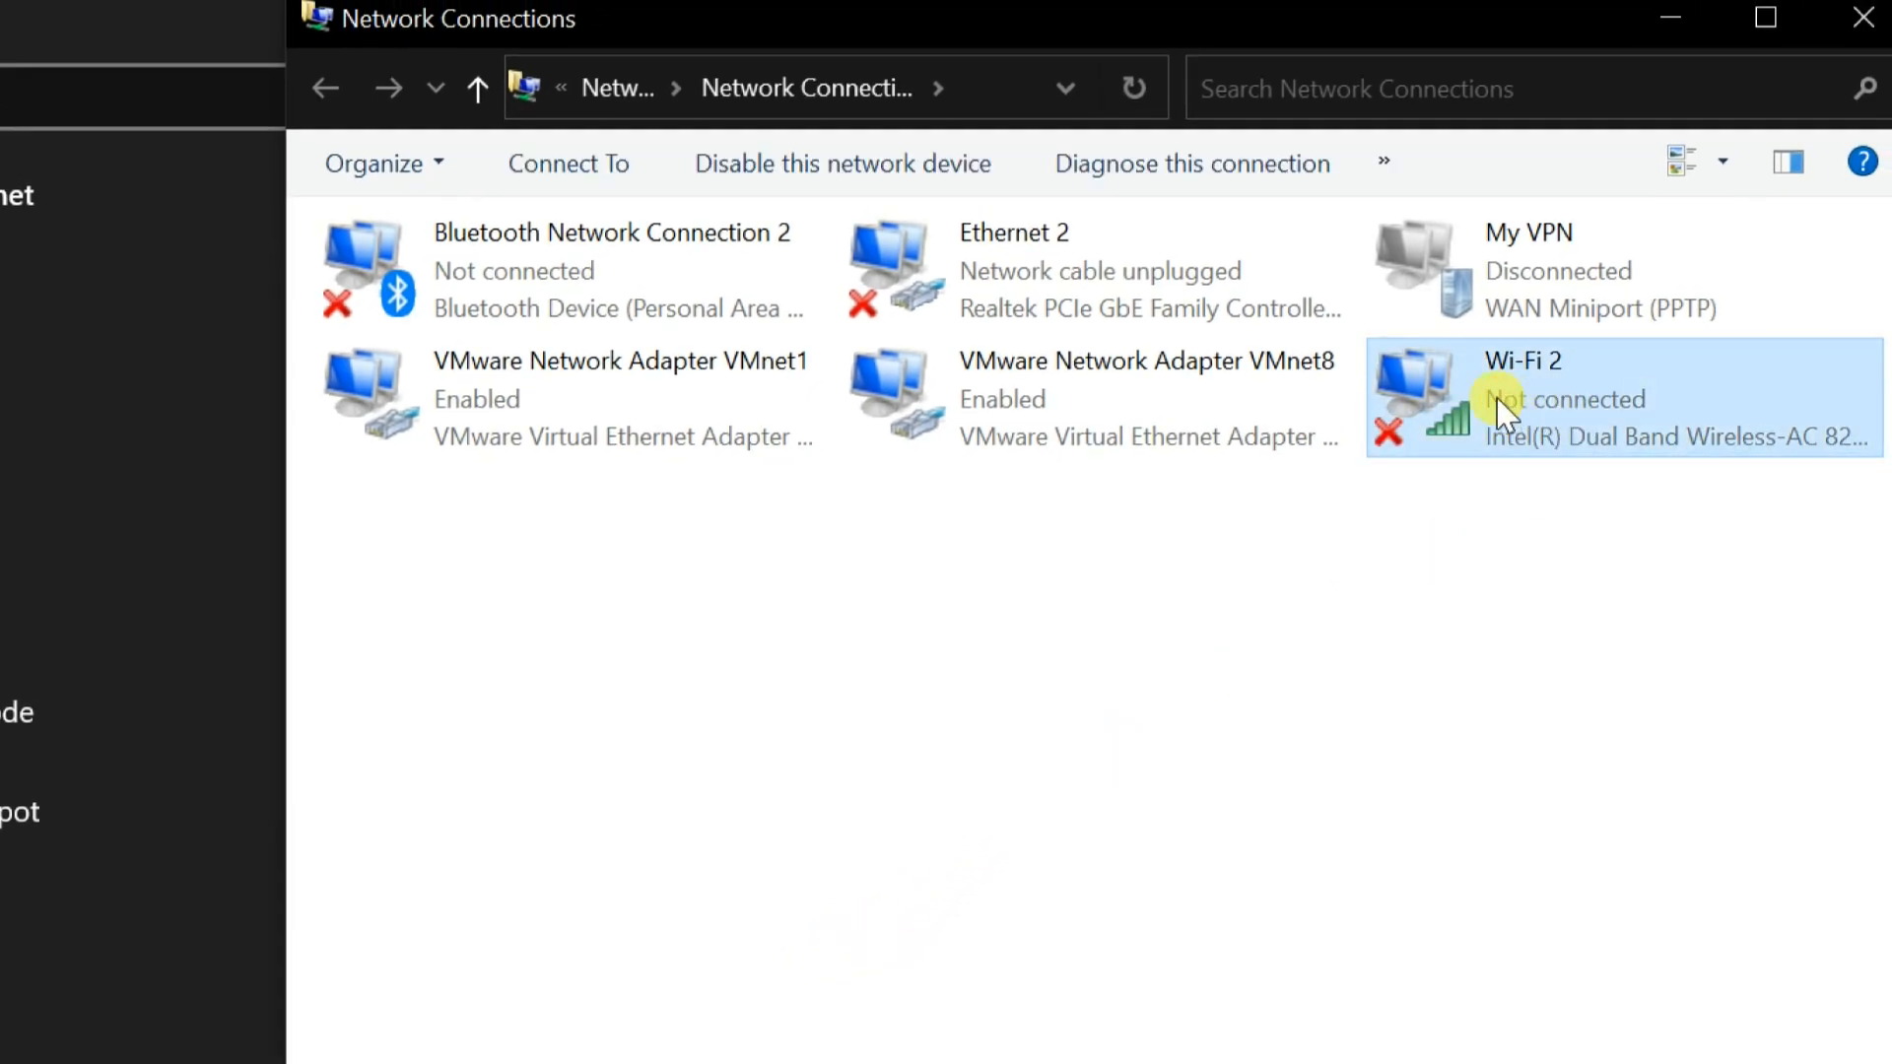
right_click(1502, 410)
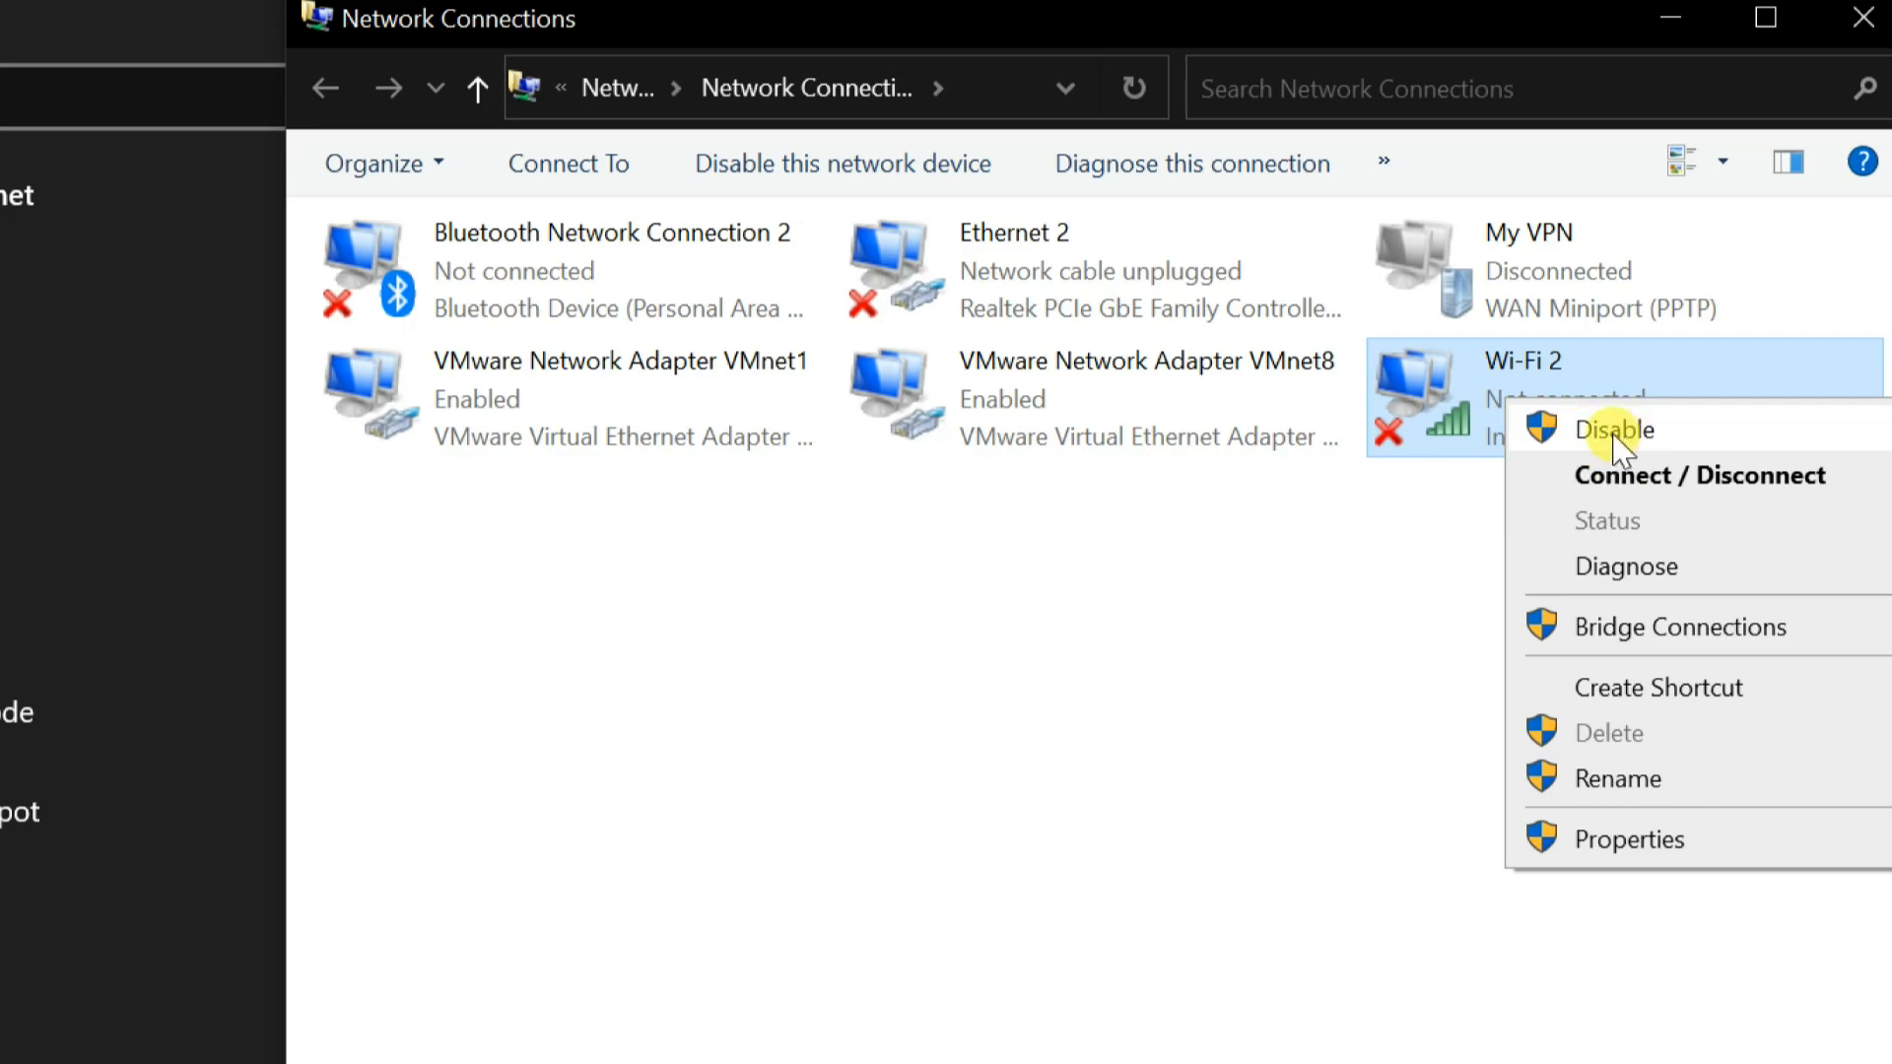
left_click(1616, 430)
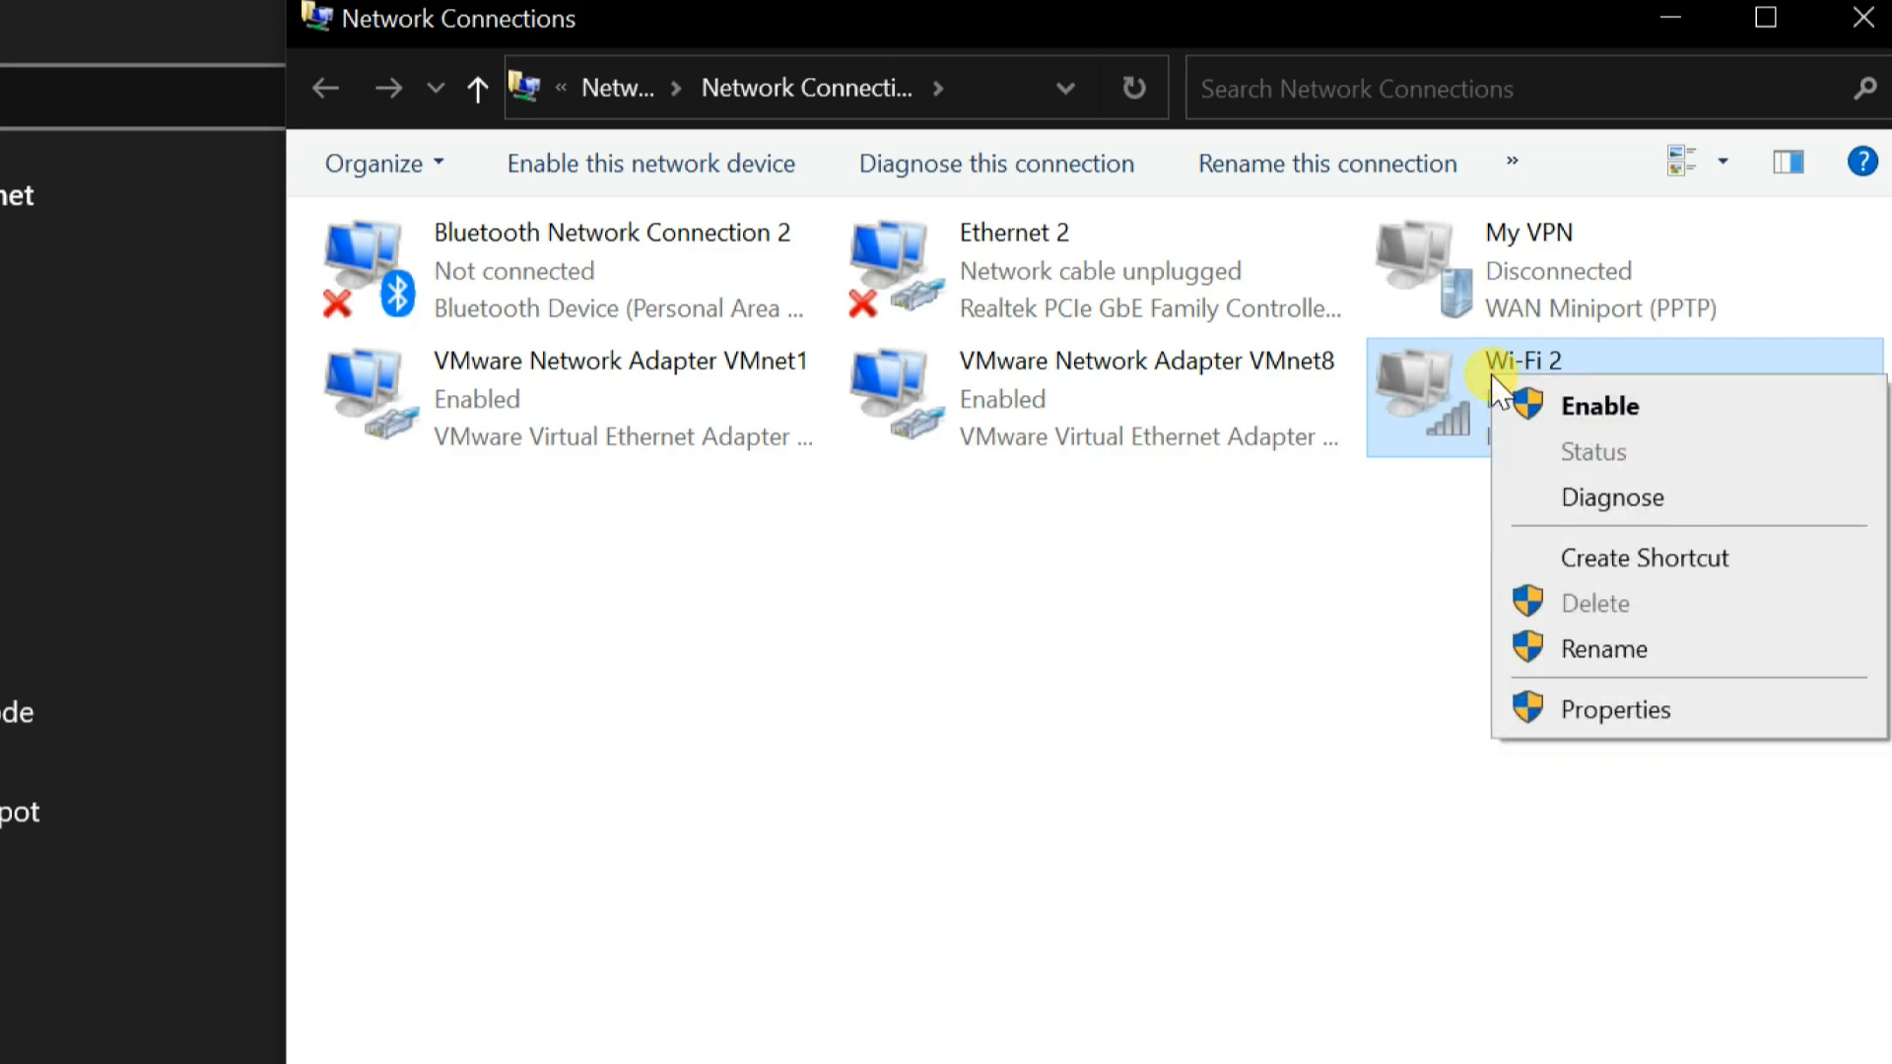
left_click(1598, 405)
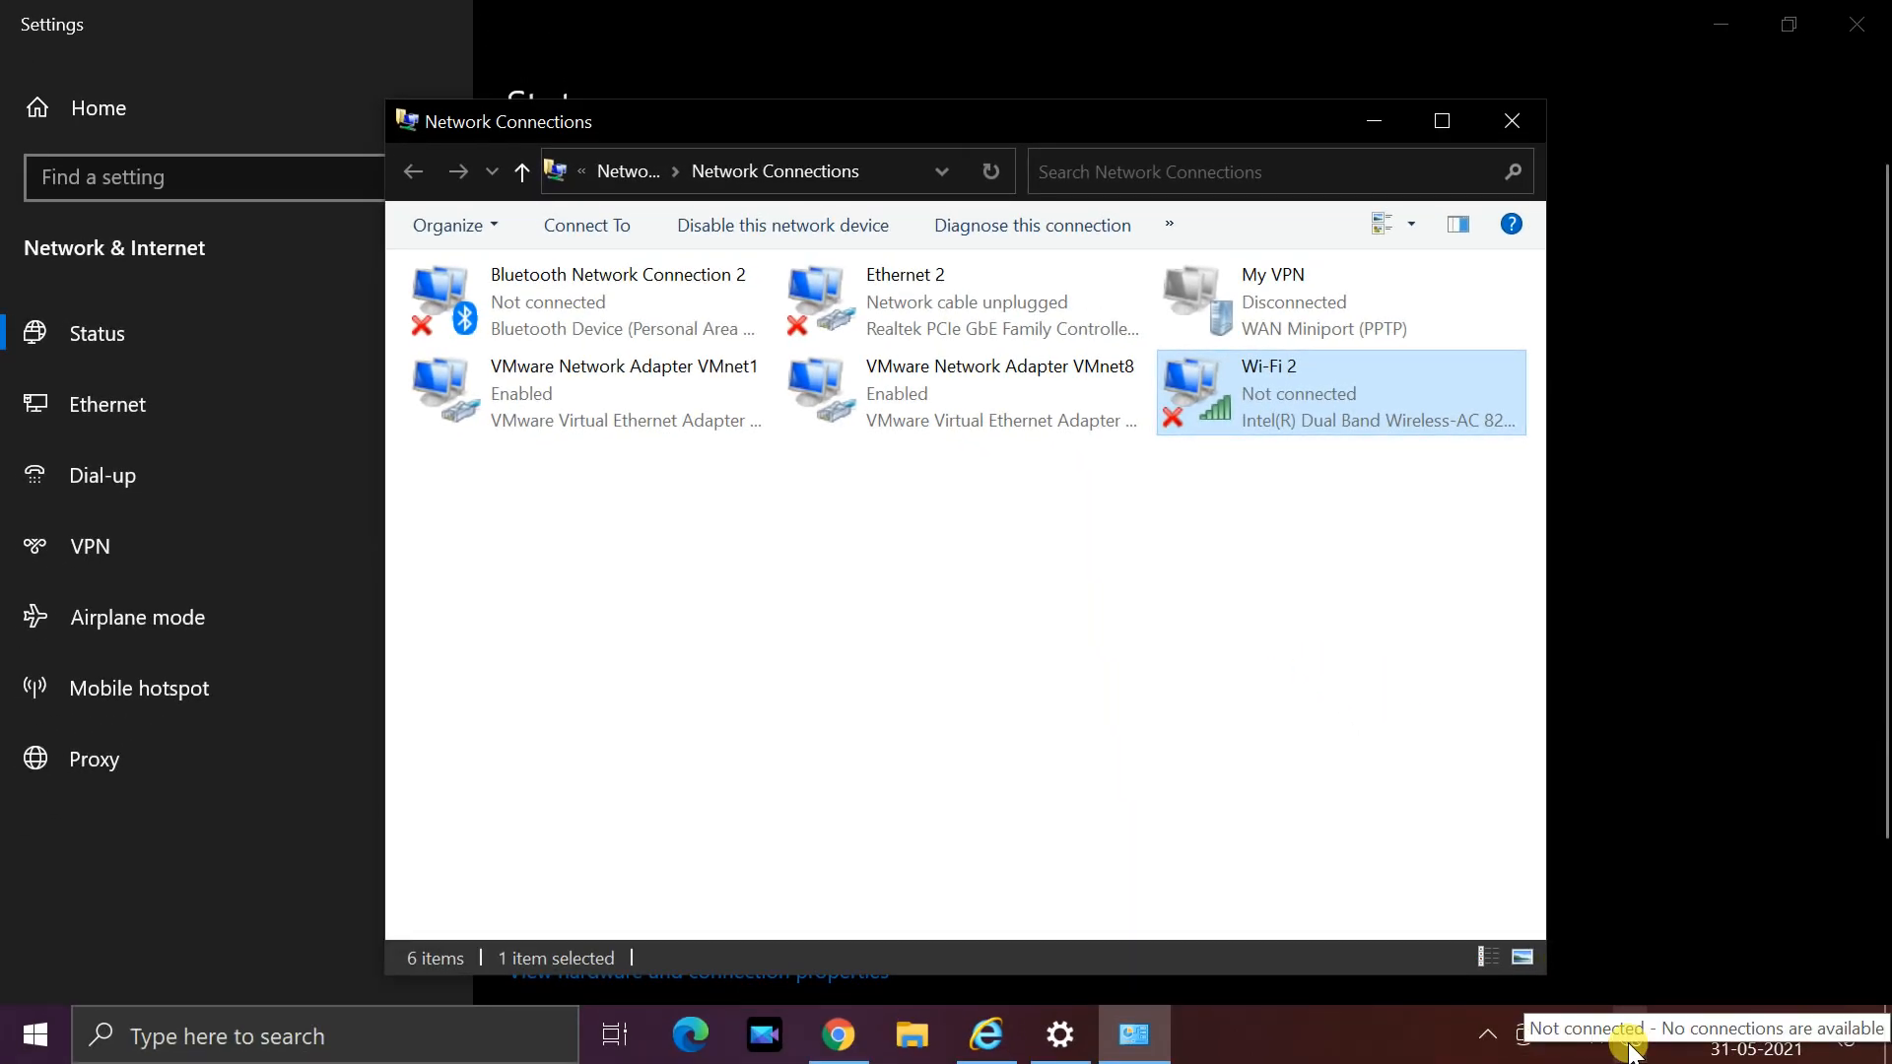
- Check network status, then open Wi-Fi 2 Properties from its context menu
left_click(1630, 1034)
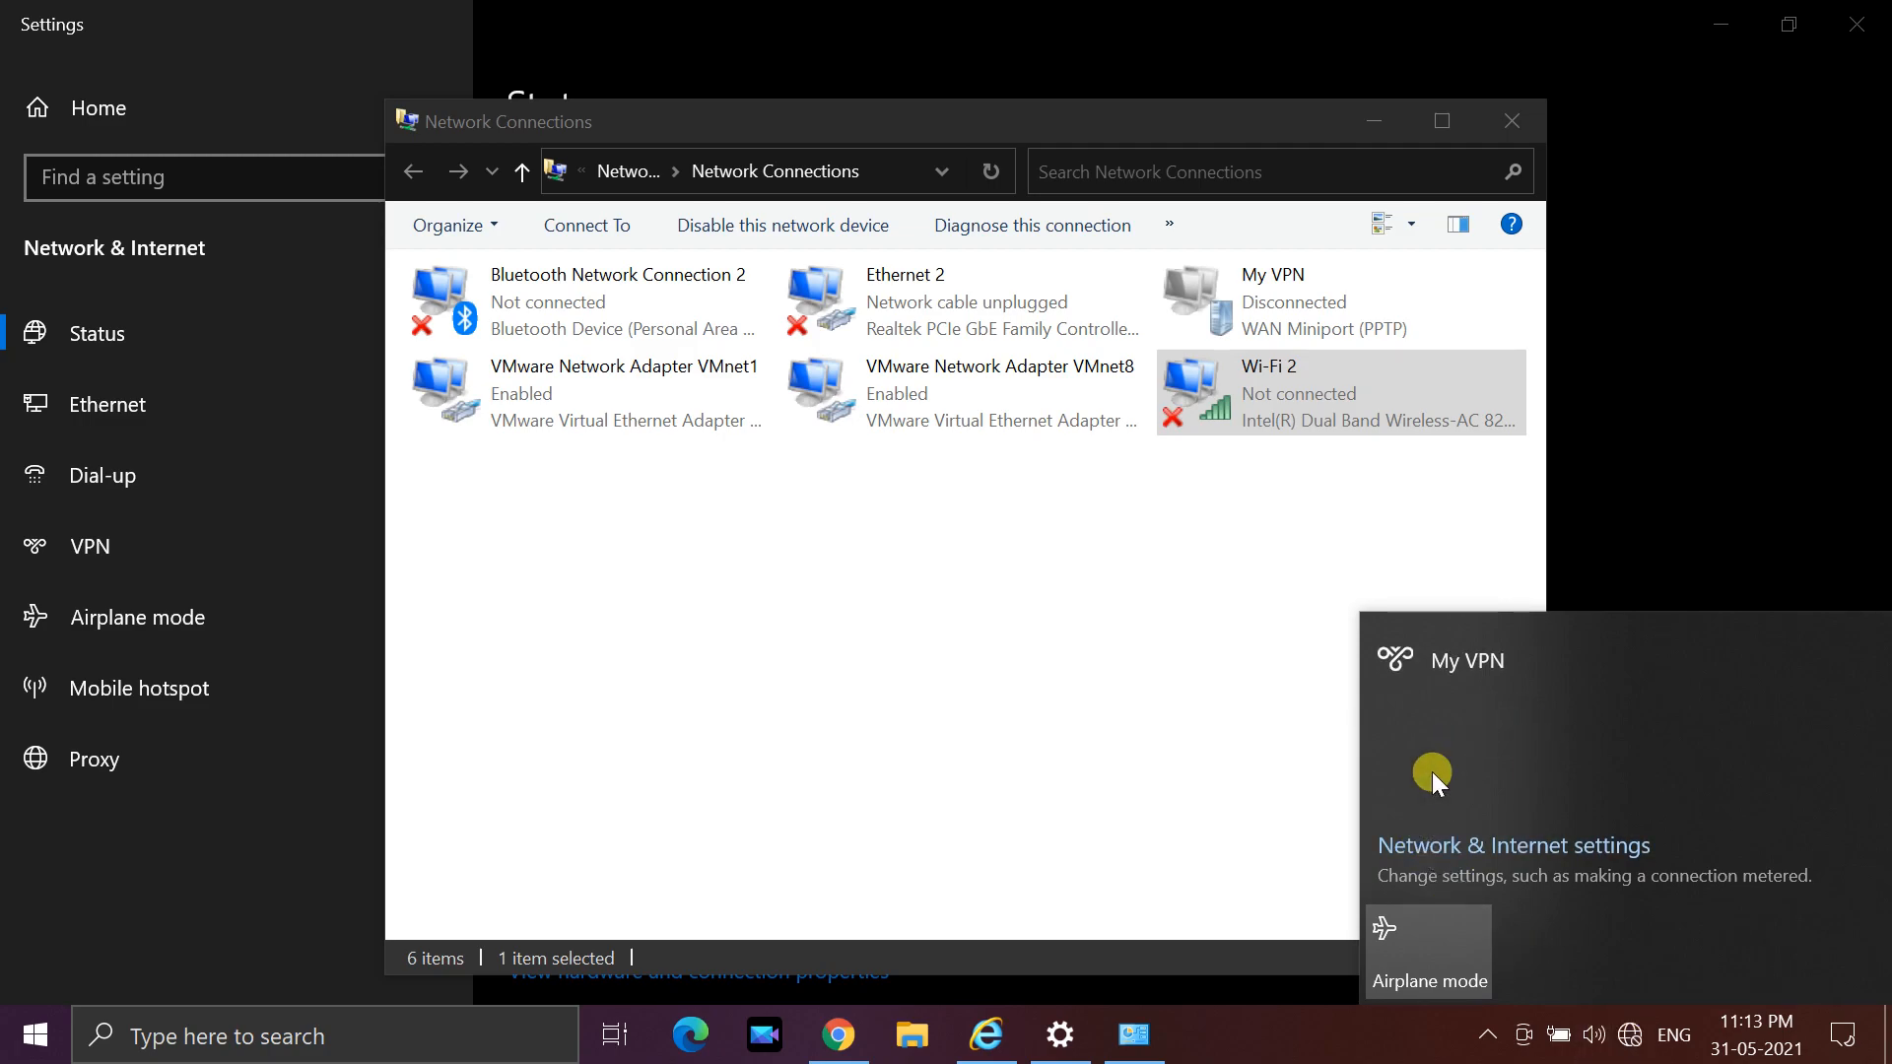
mouse_move(1249, 718)
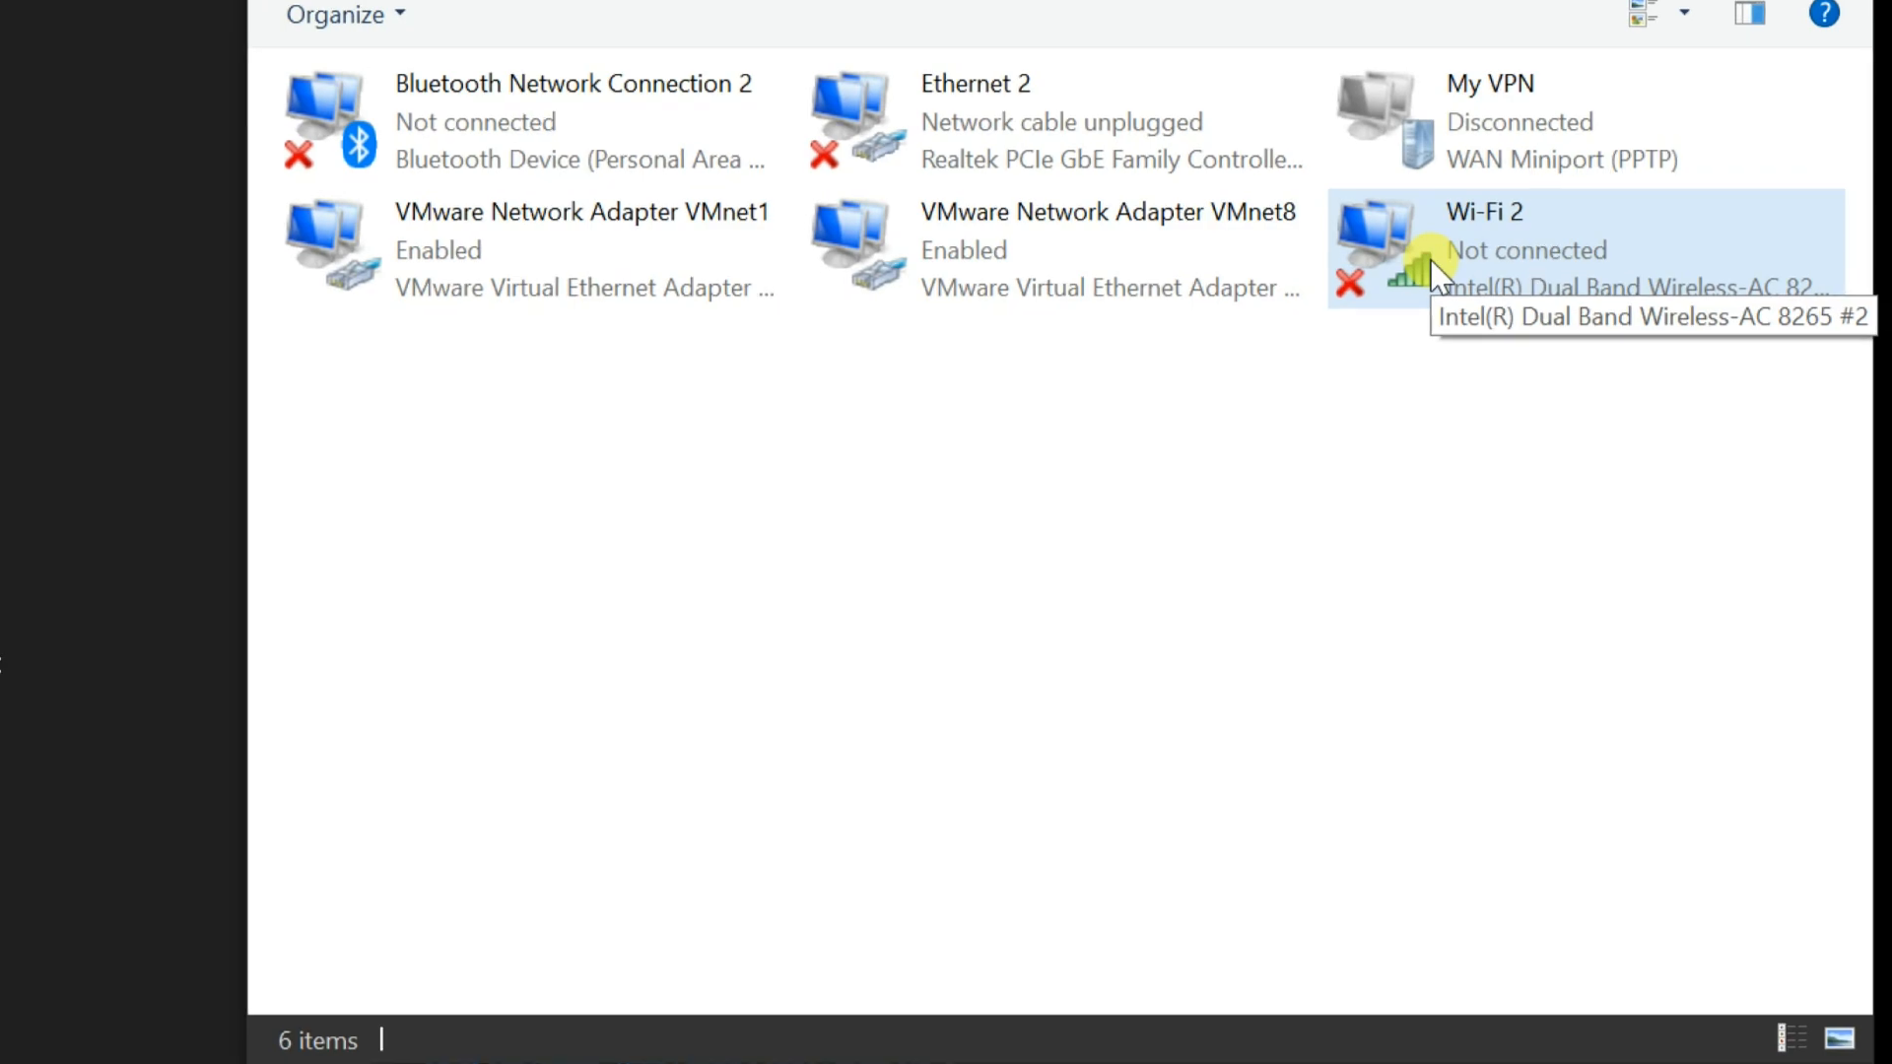
right_click(1485, 248)
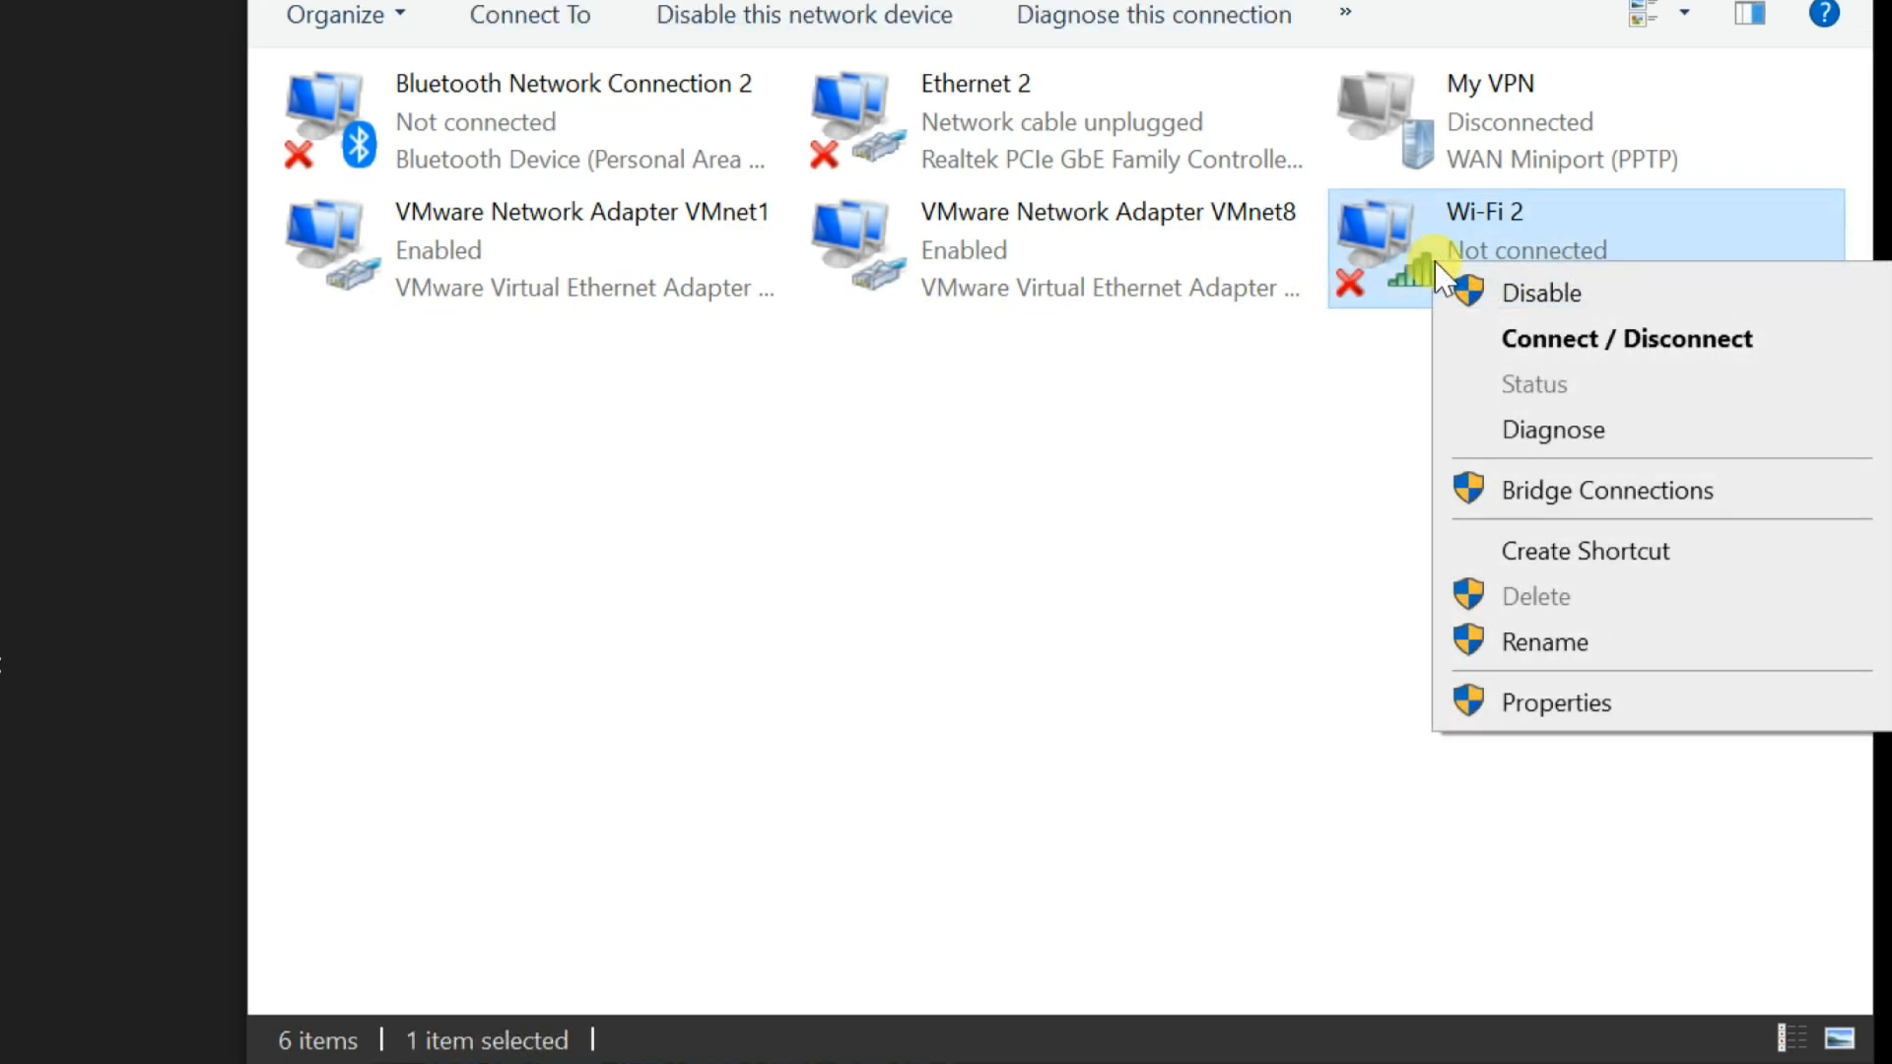
left_click(1431, 553)
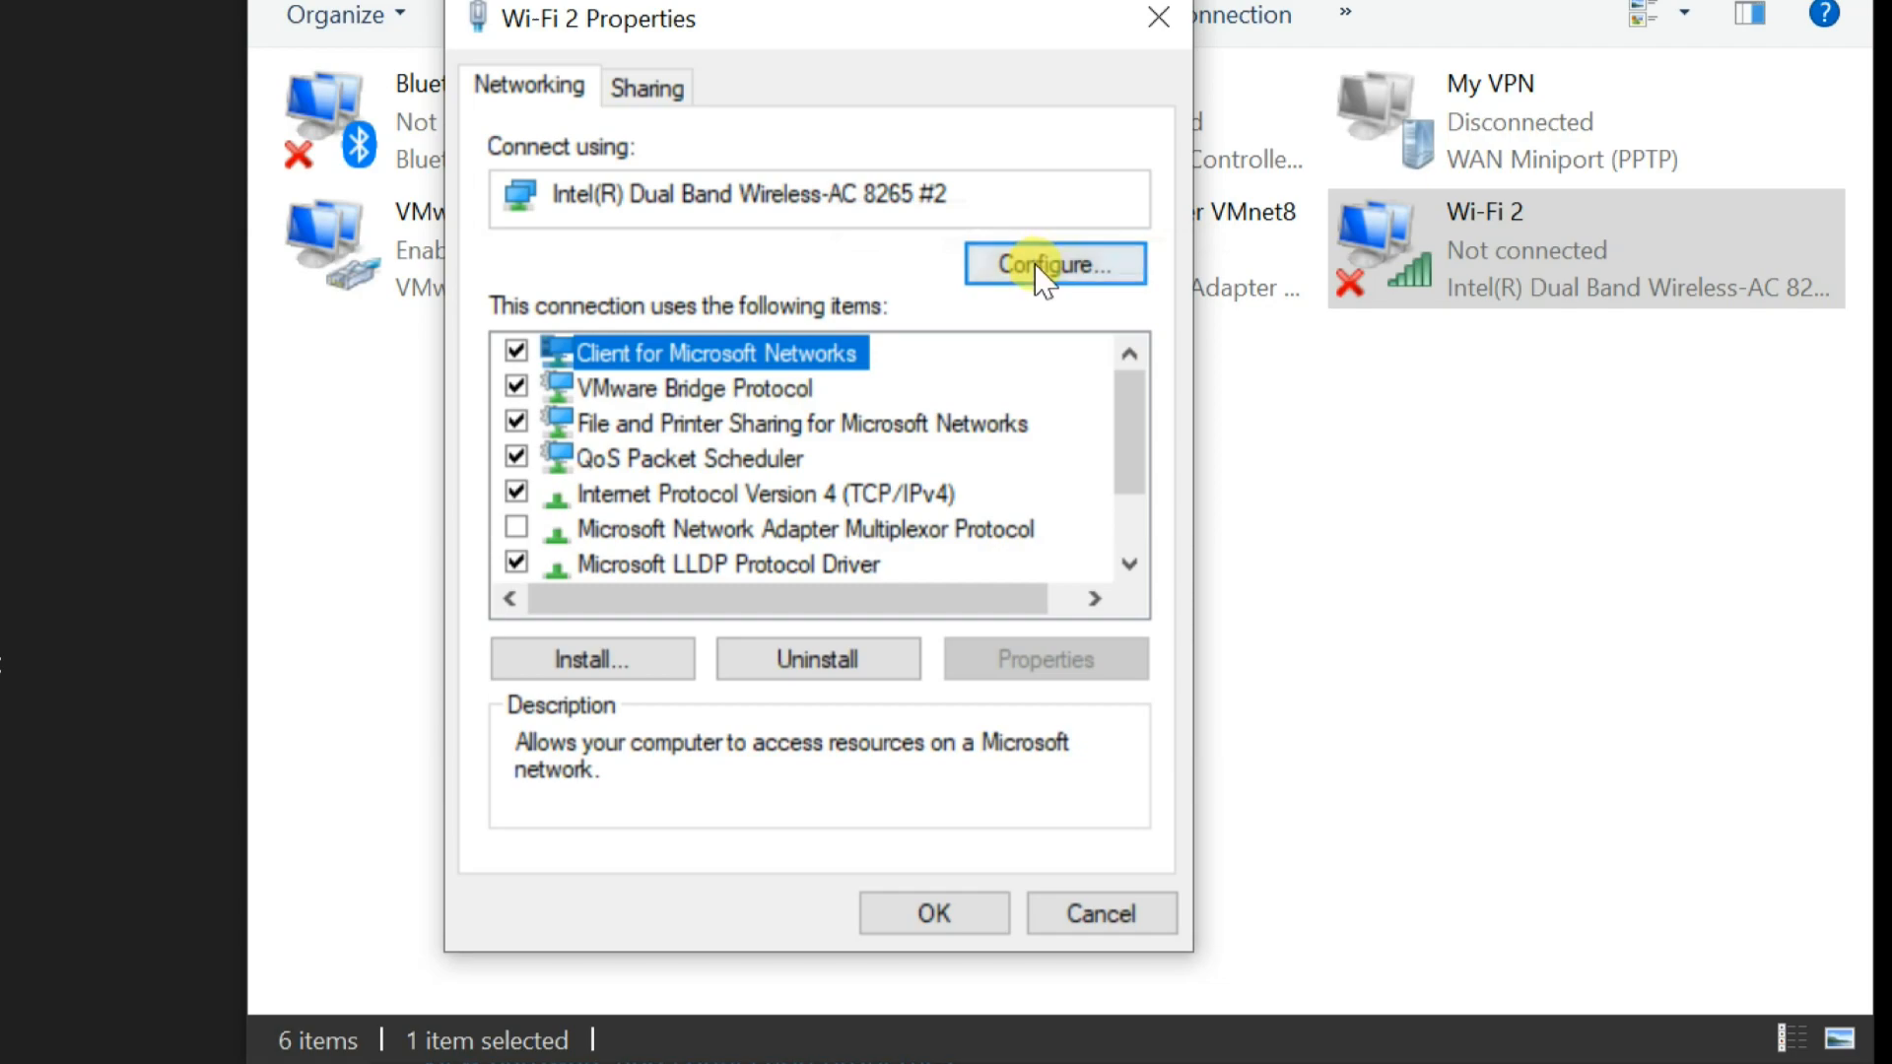
- View the Intel Dual Band Wireless-AC 8265 #2 driver details, version 20.70.21.2
left_click(1054, 264)
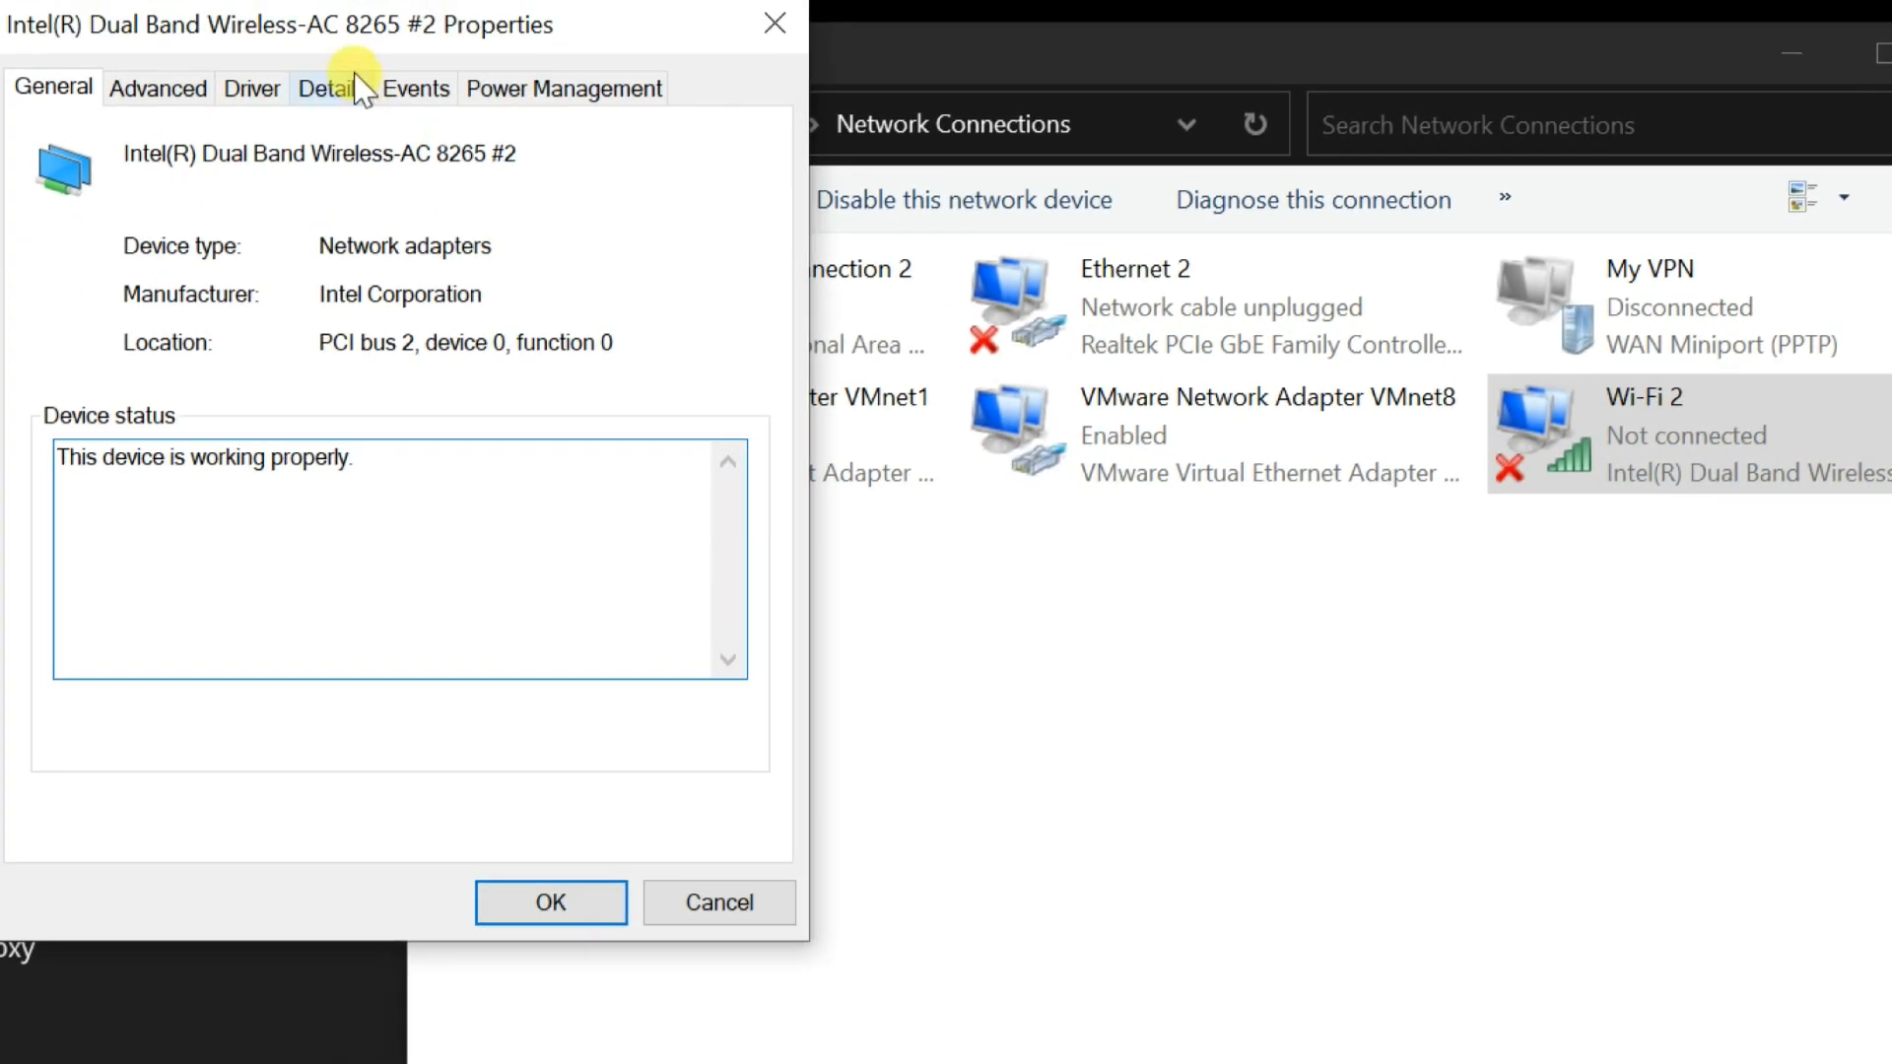
left_click(276, 118)
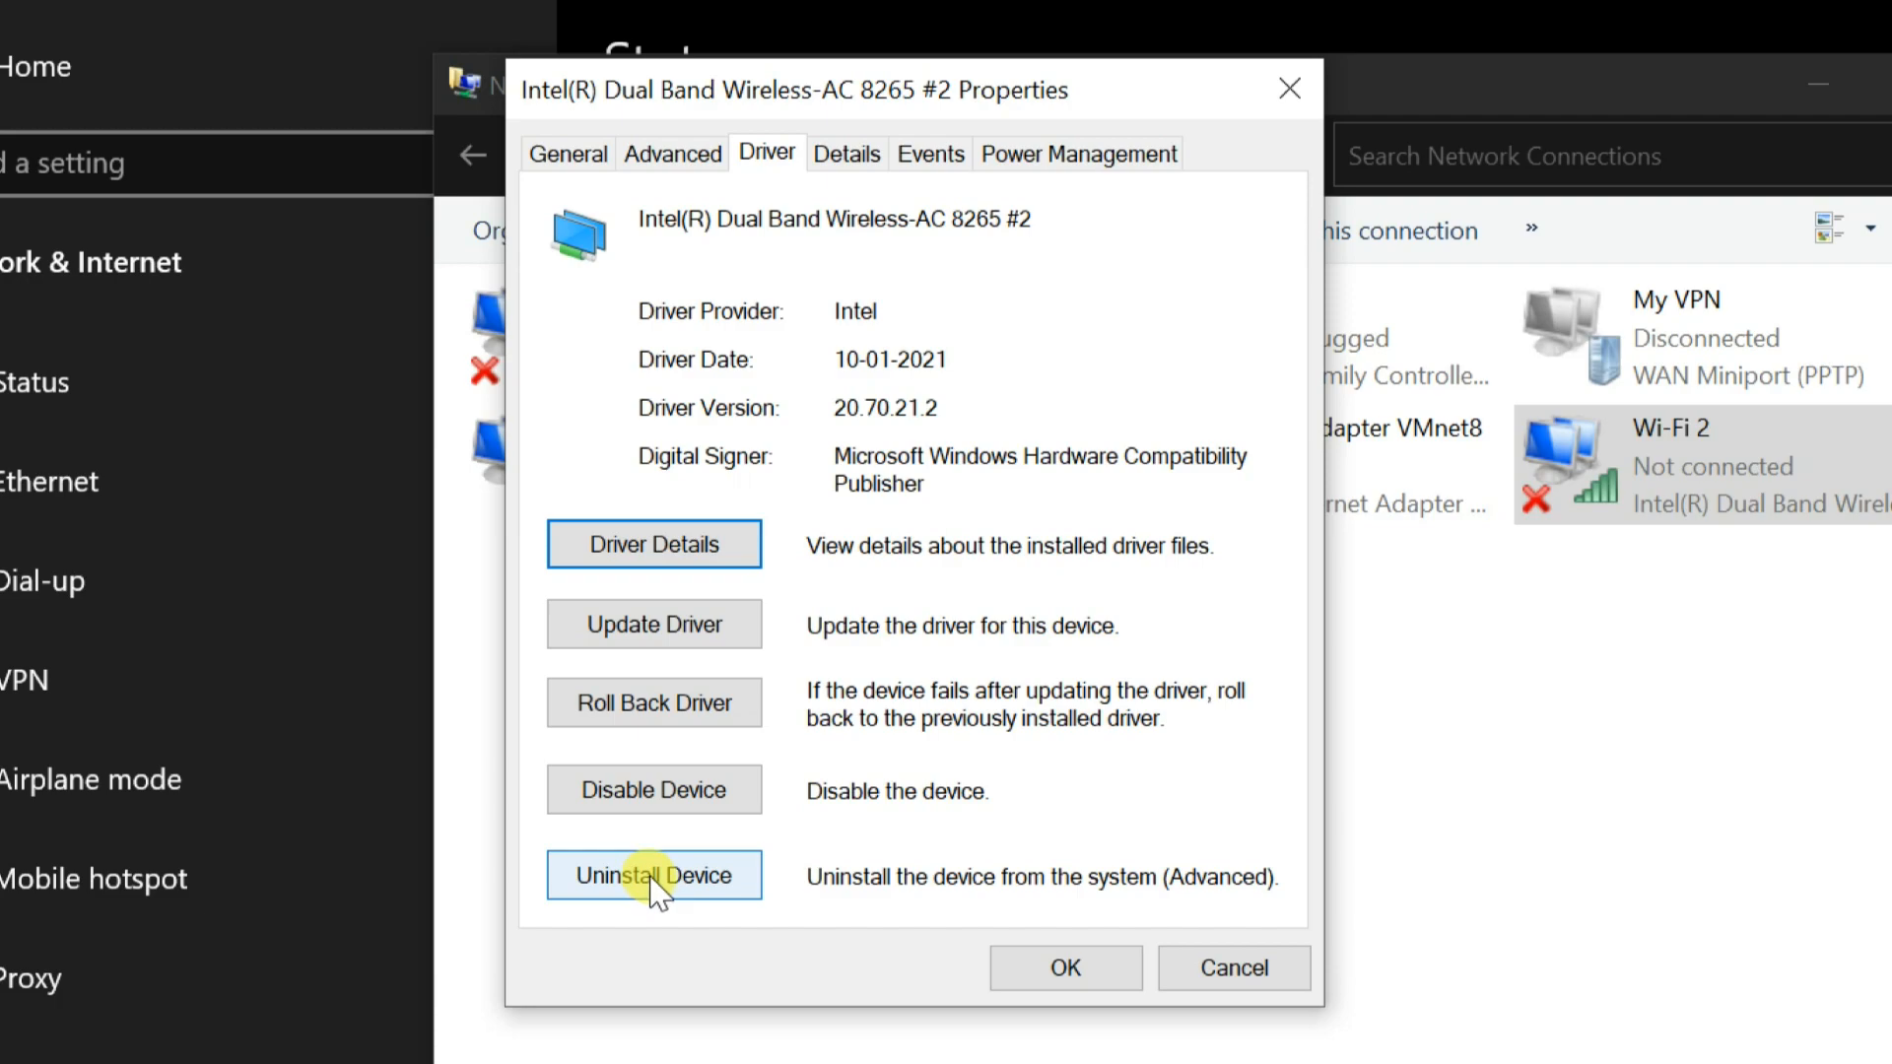
- Uninstall the Intel Dual Band Wireless-AC 8265 #2 device and confirm removal
left_click(653, 874)
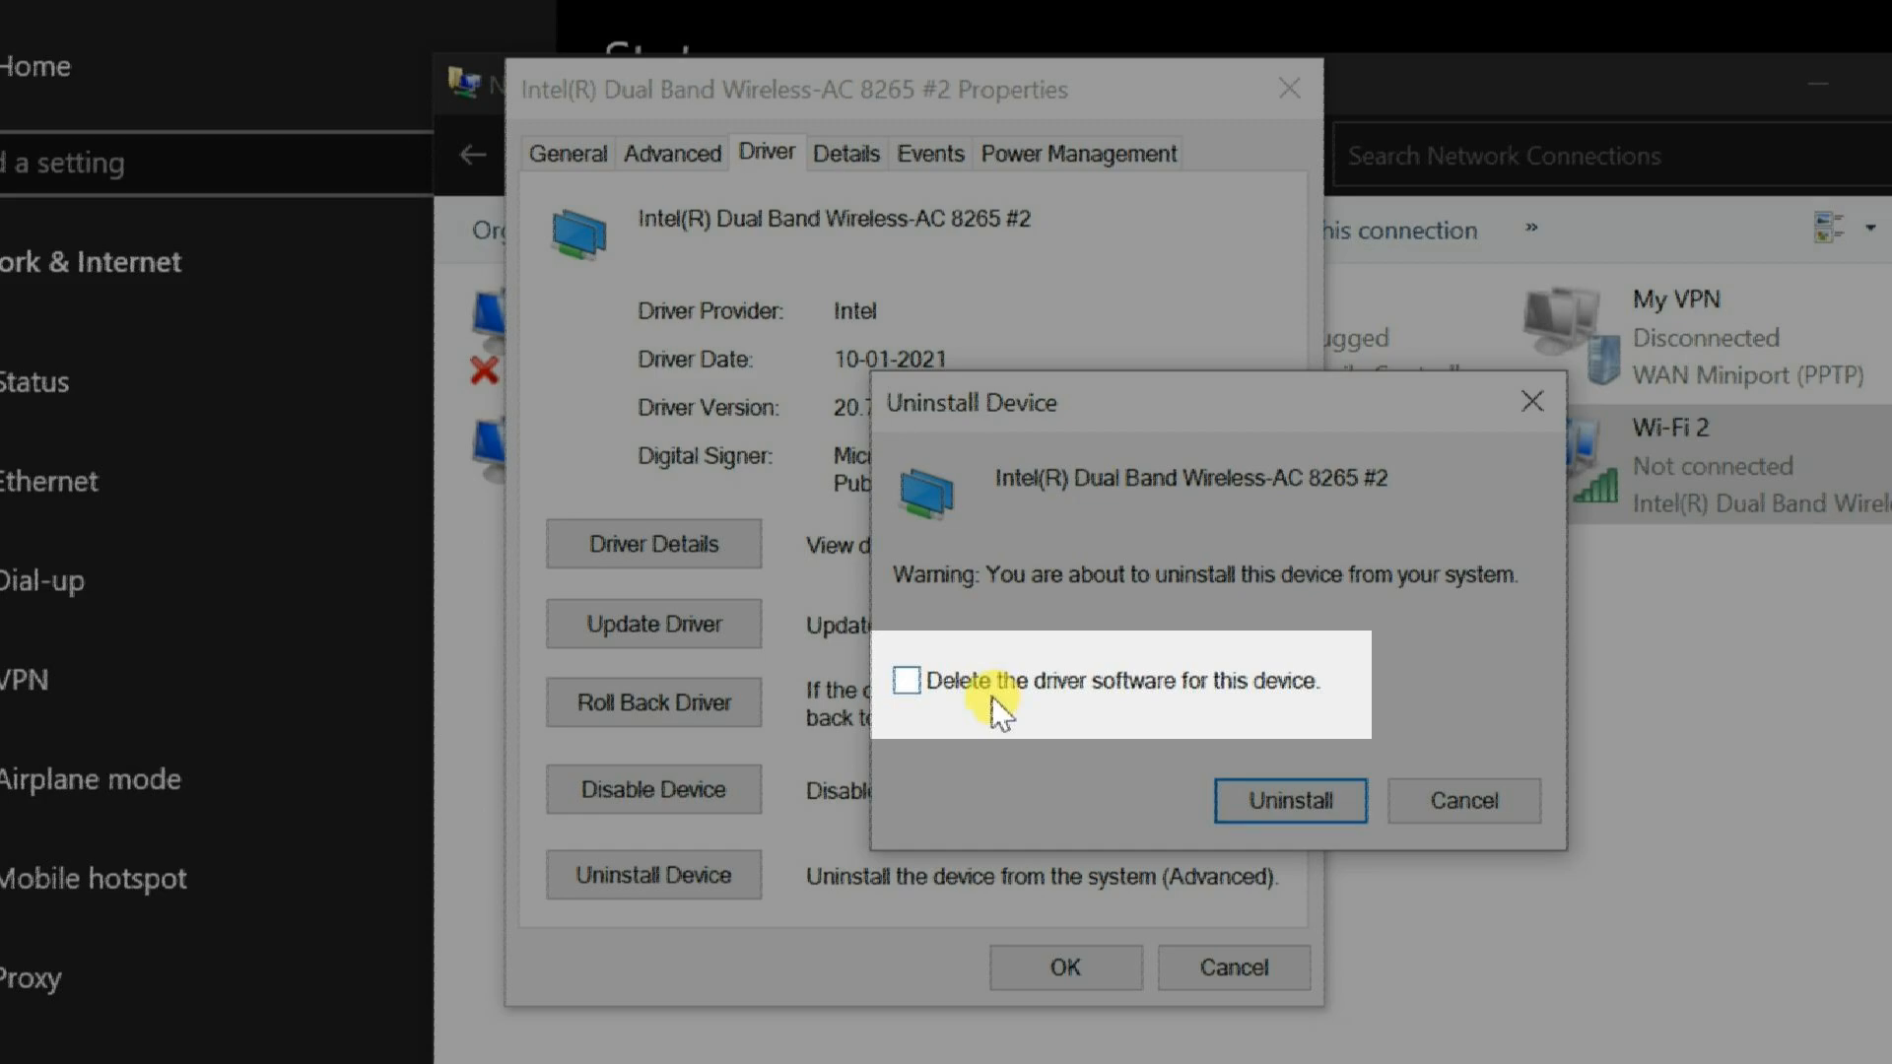
left_click(1289, 800)
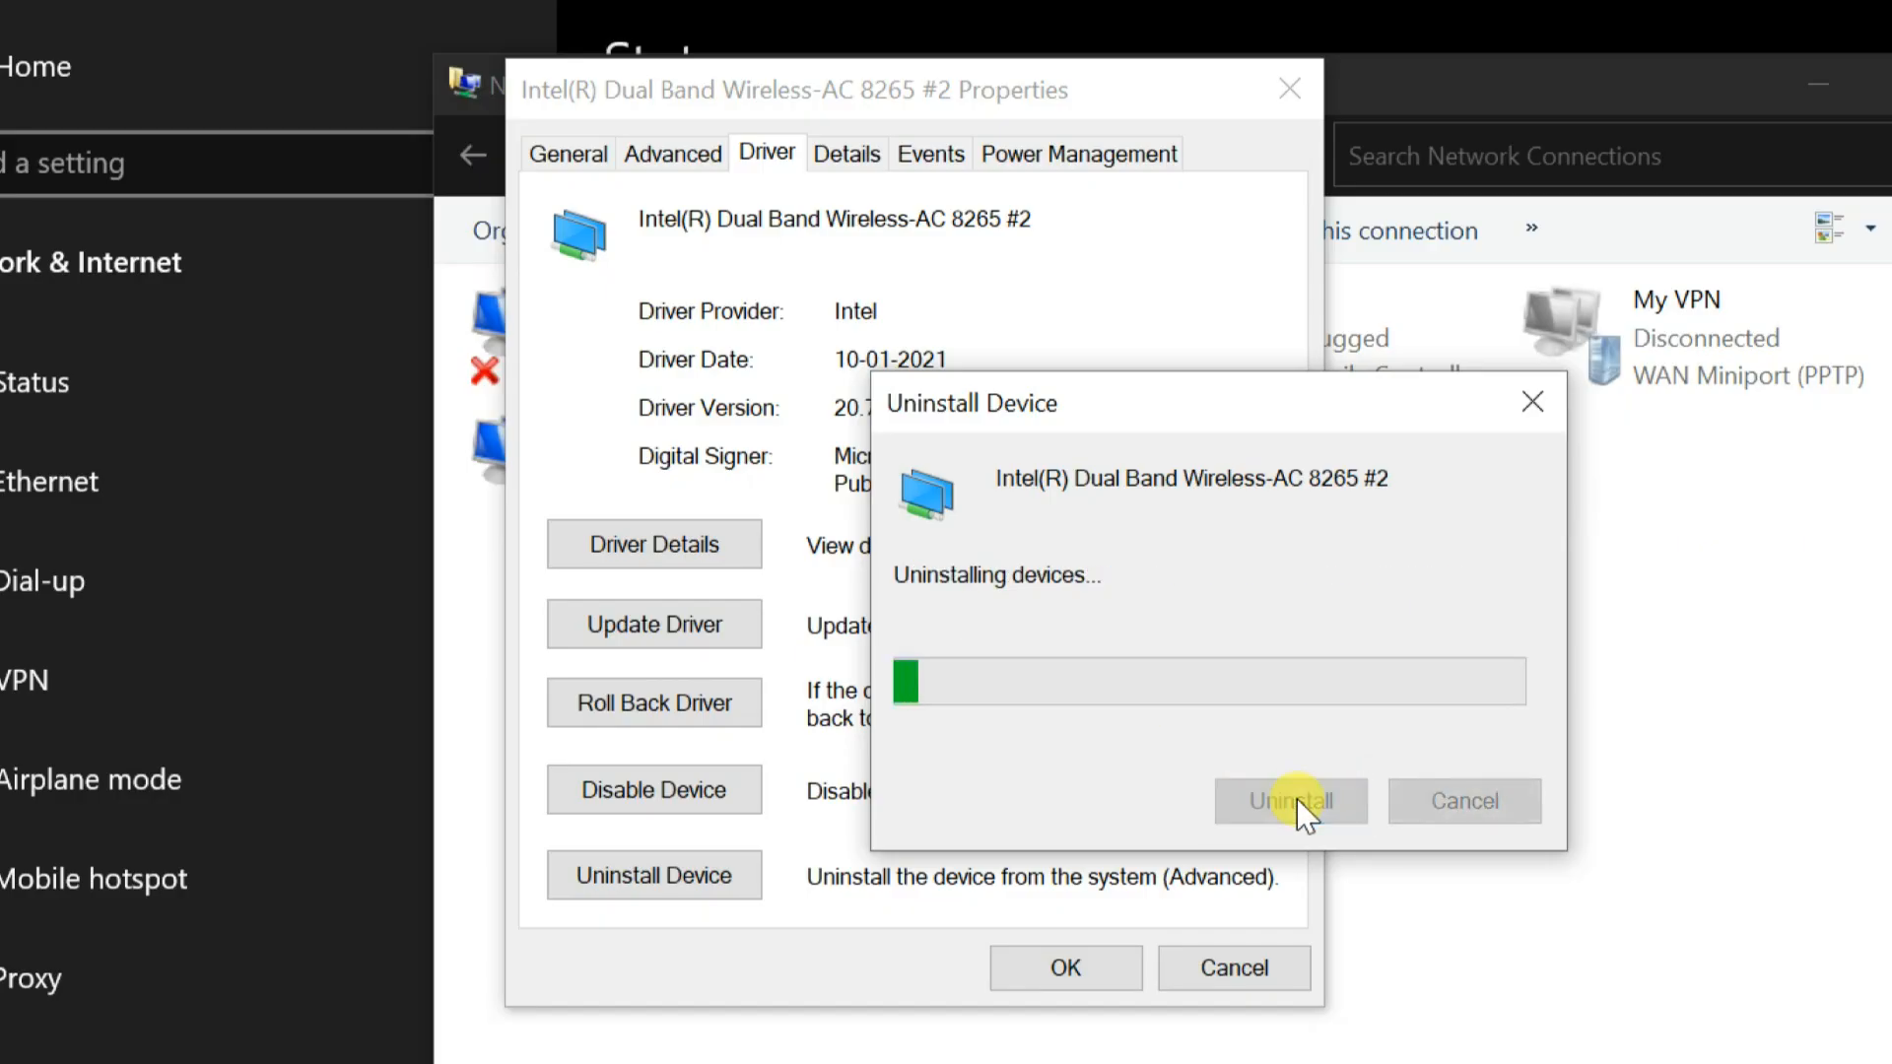
left_click(1289, 801)
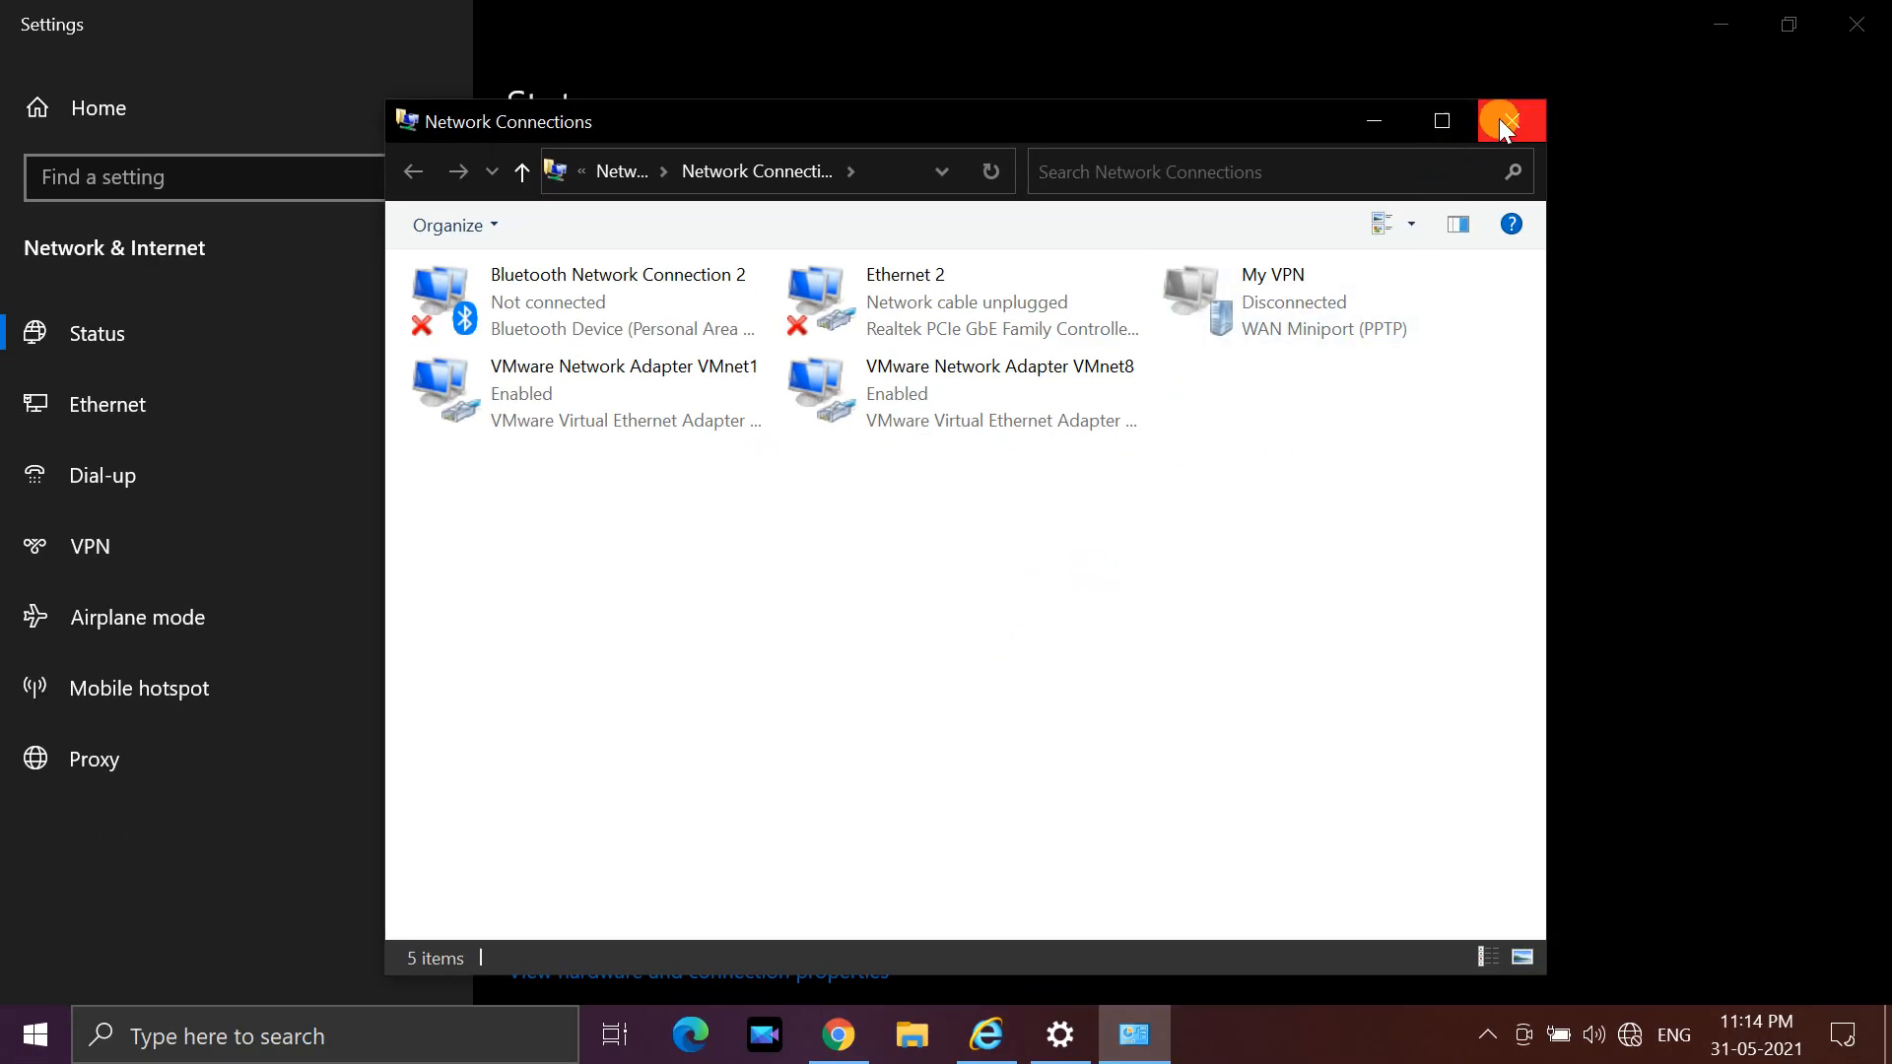
- Close Network Connections and bring up the Start menu power options with Restart
left_click(1510, 120)
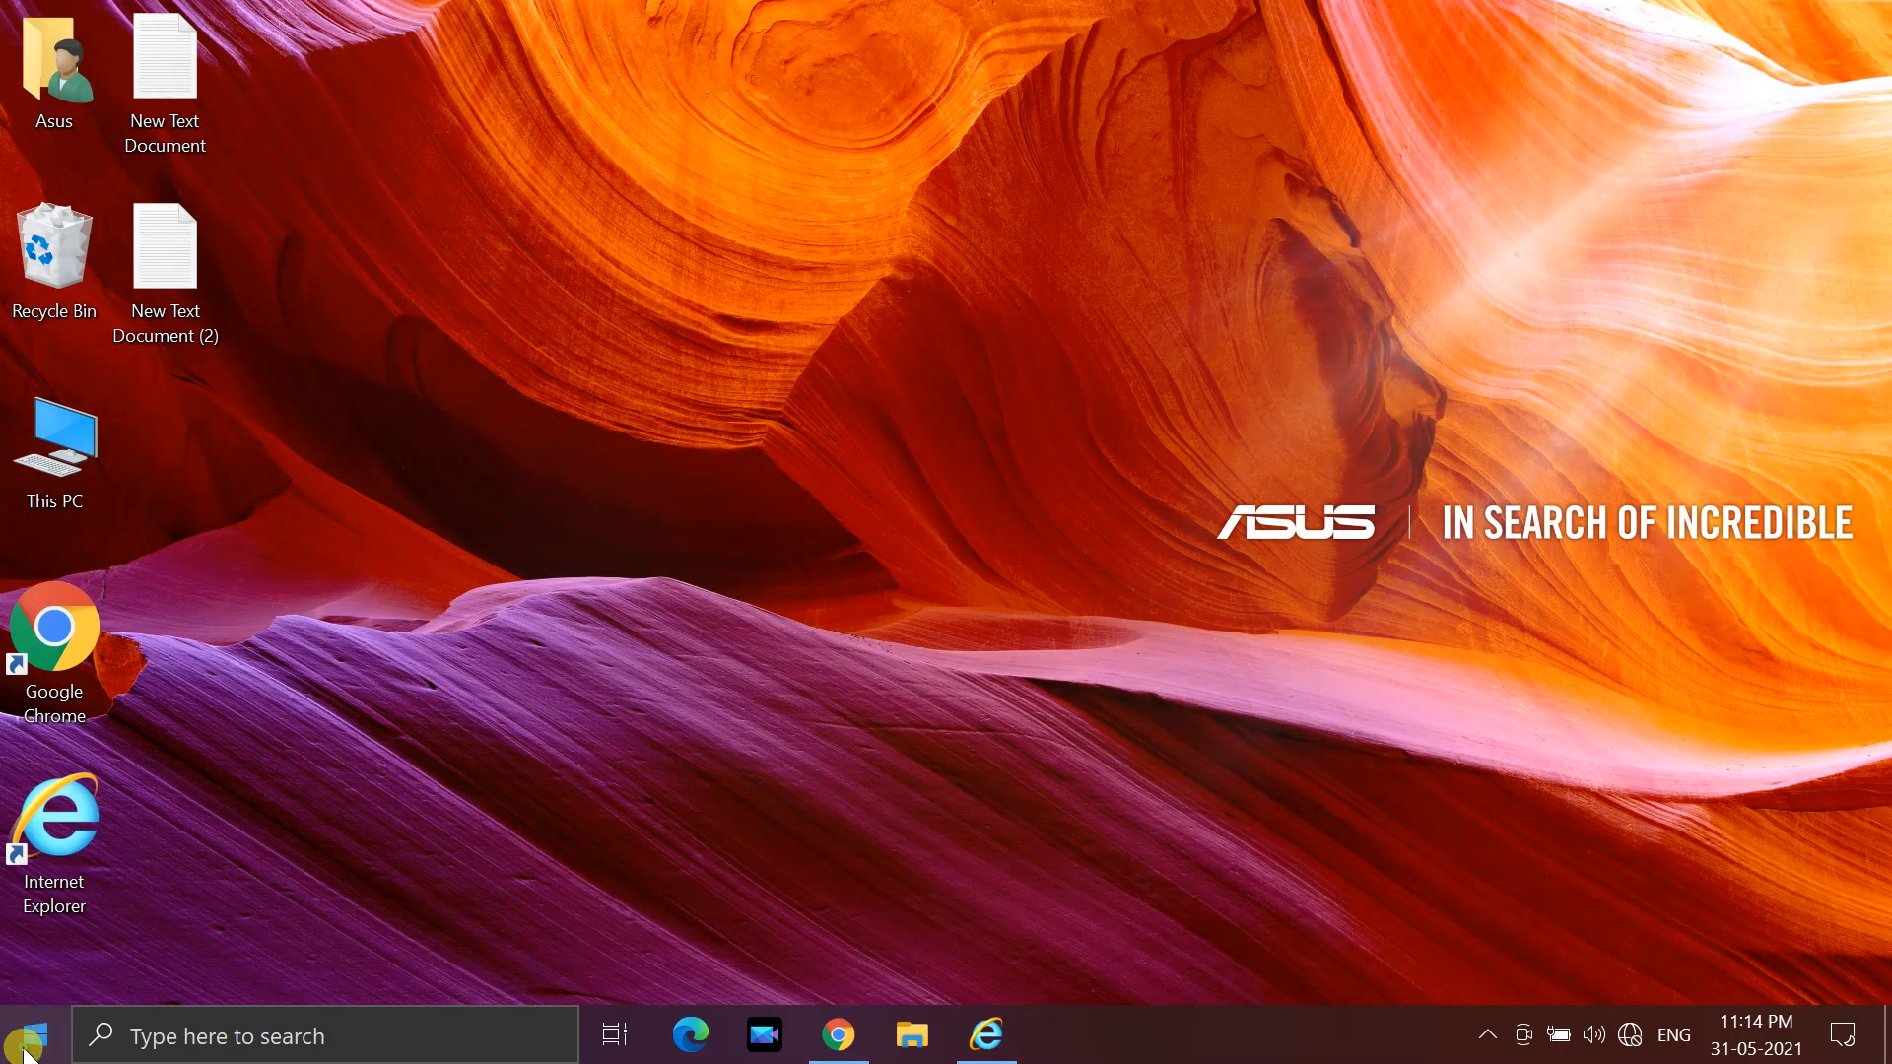
left_click(24, 1036)
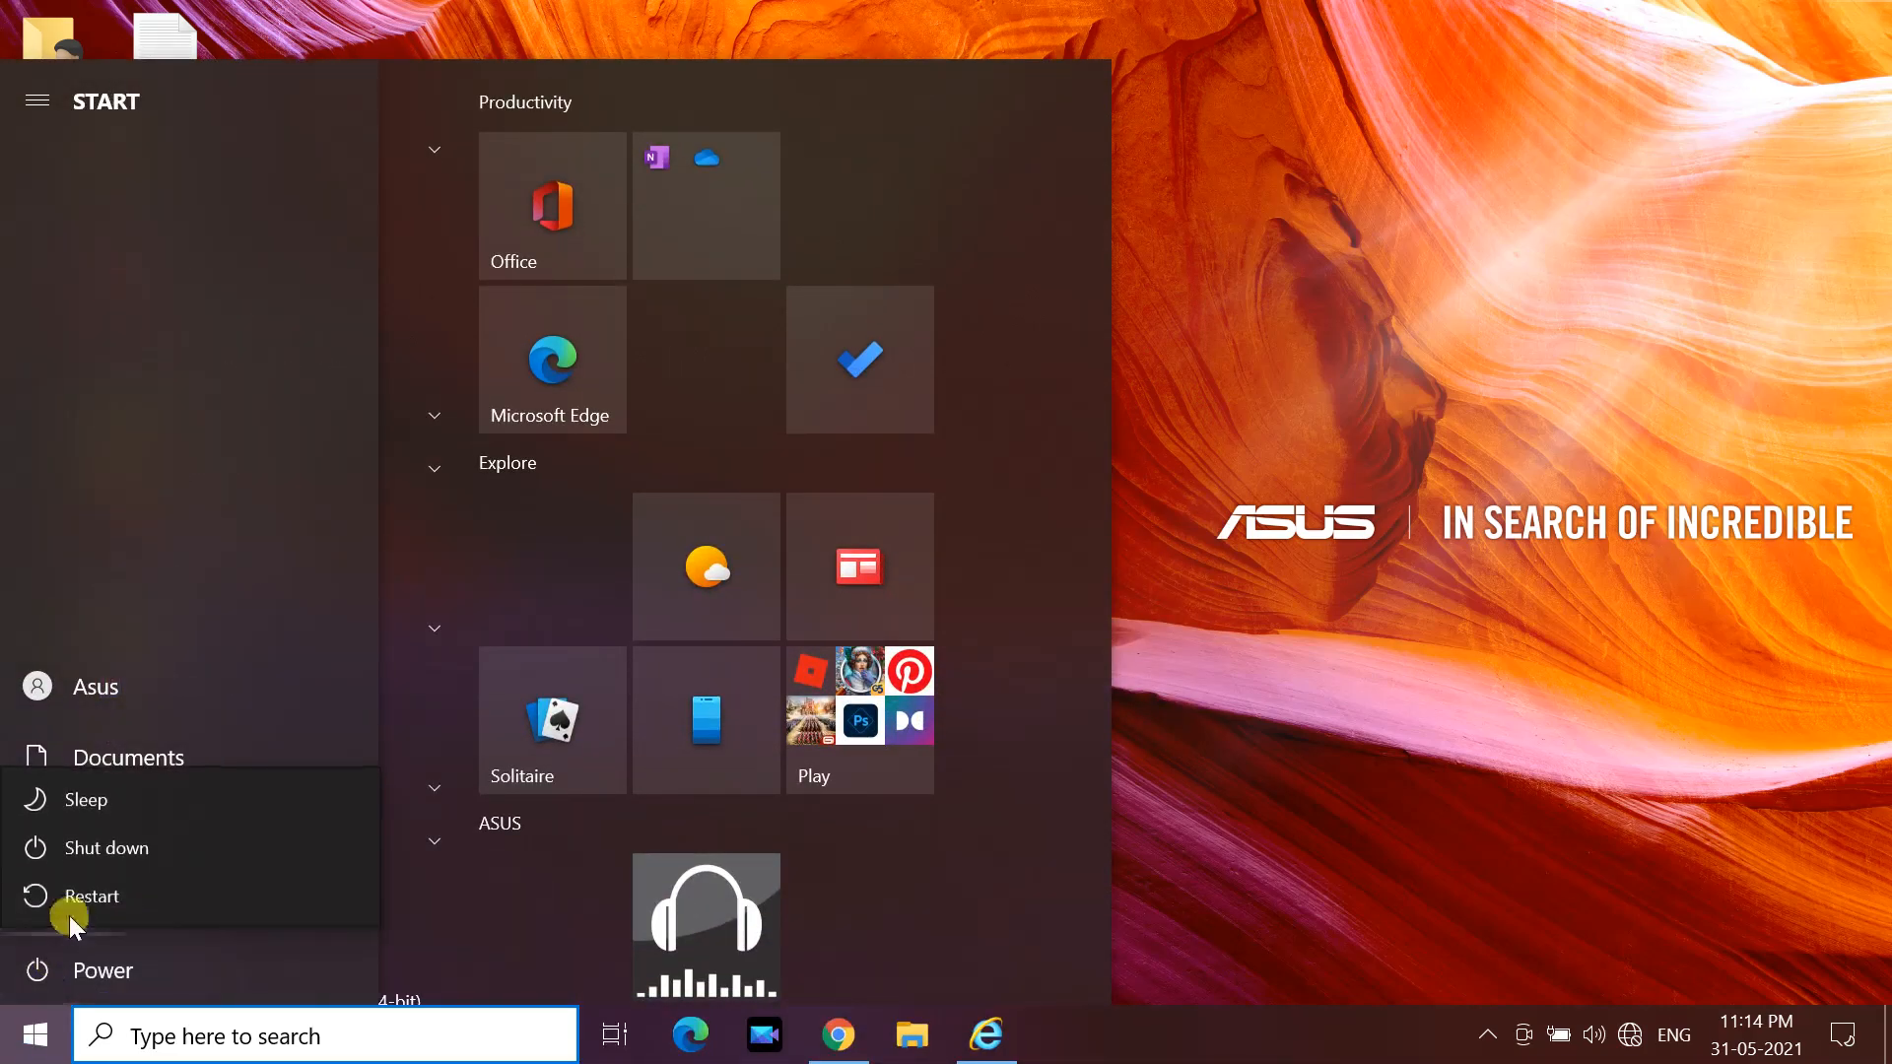
mouse_move(90, 897)
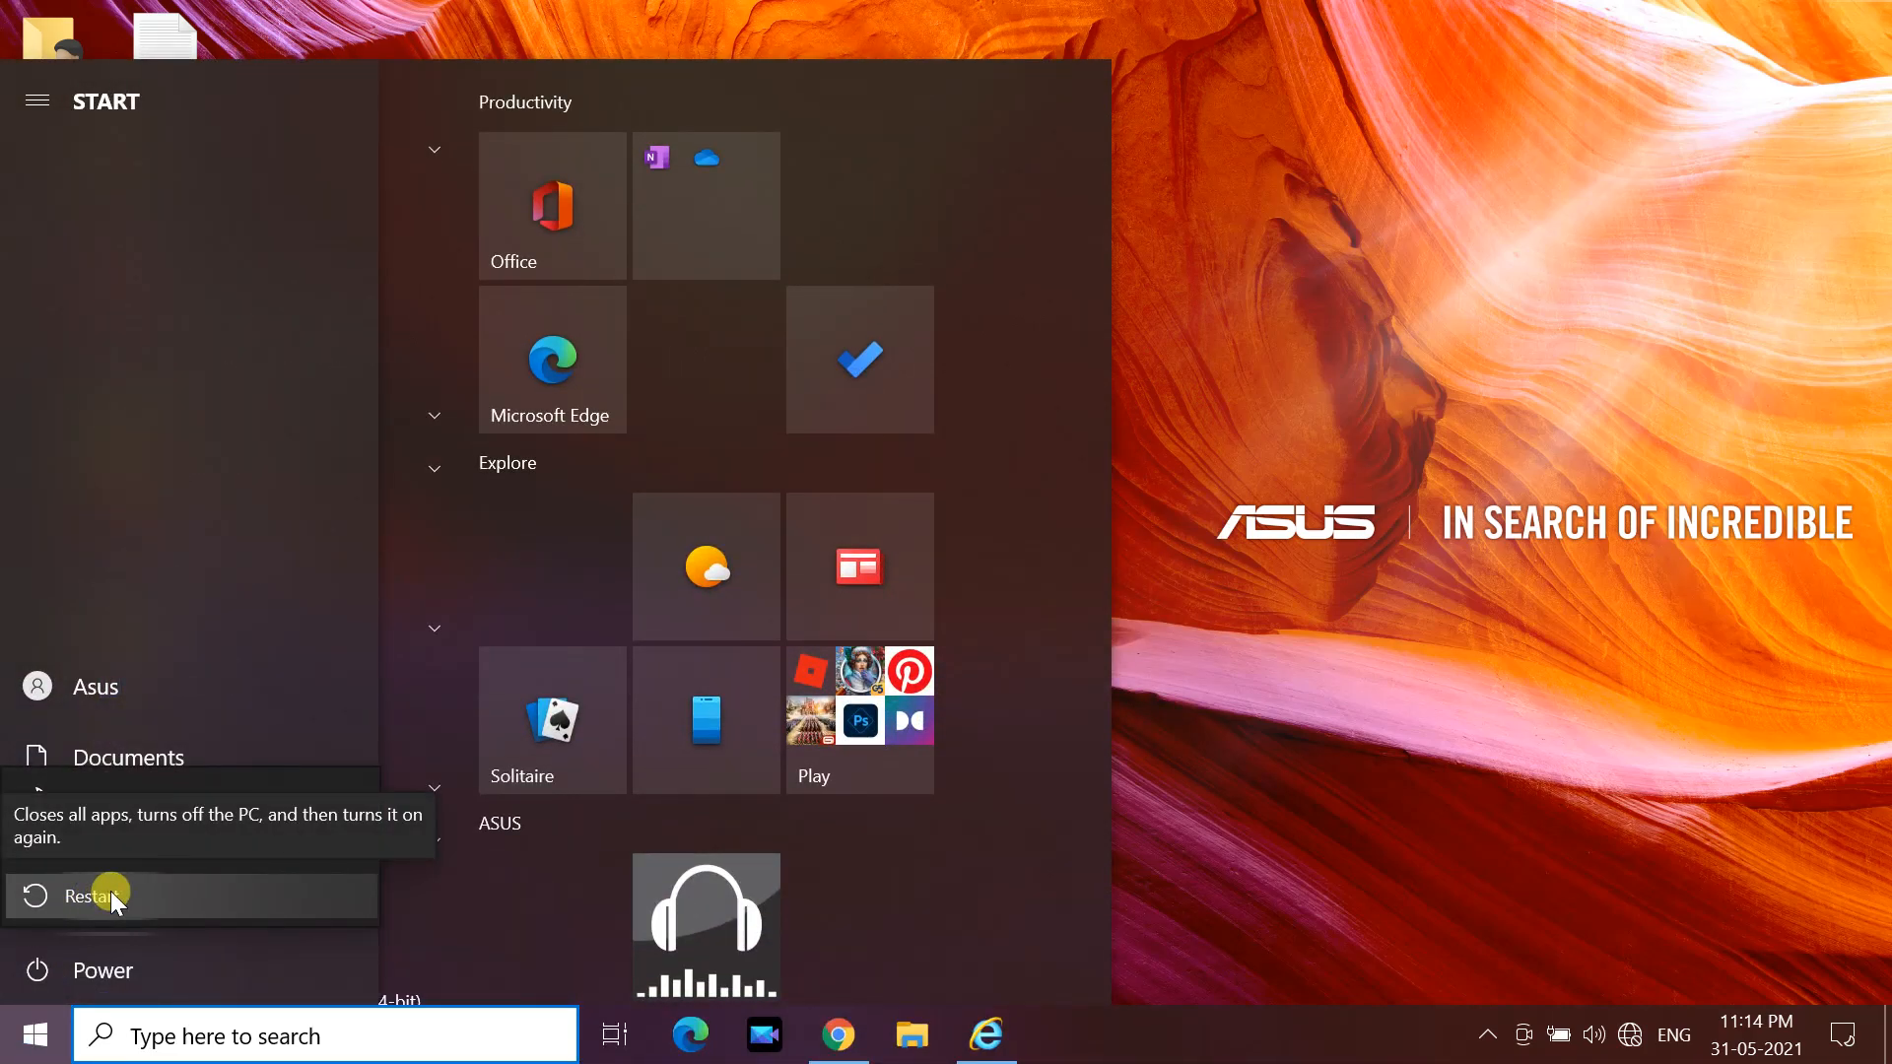